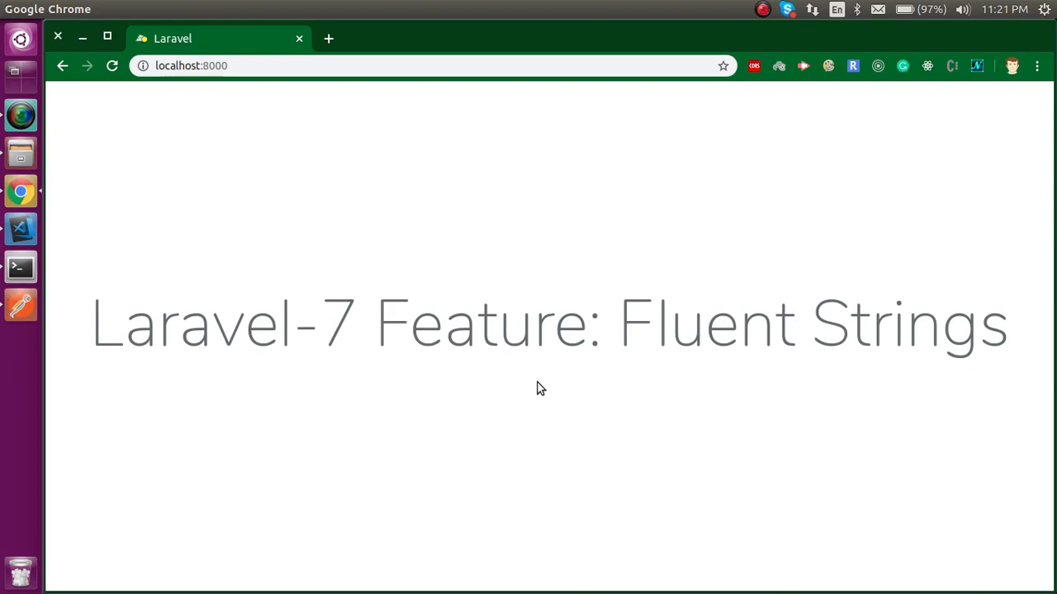
mouse_move(21, 229)
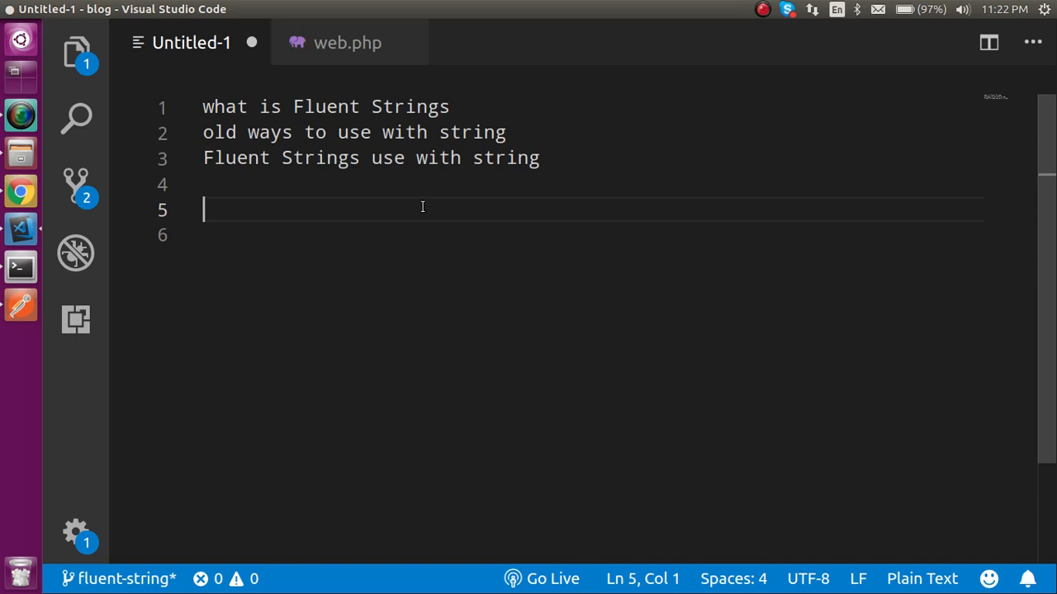
- Edit the two example lines, then delete them
text(a()
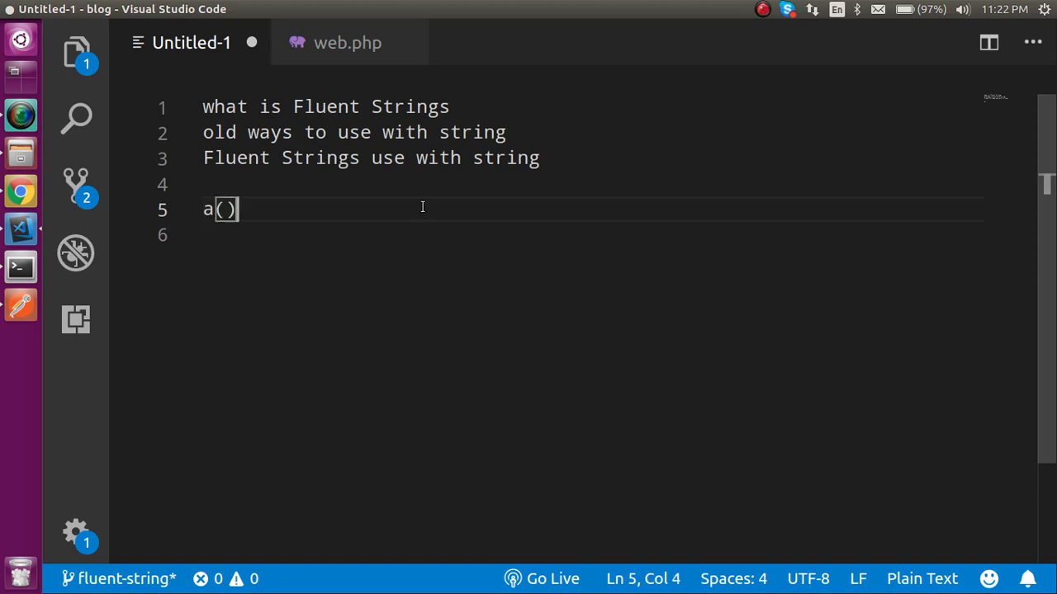
text(->b)
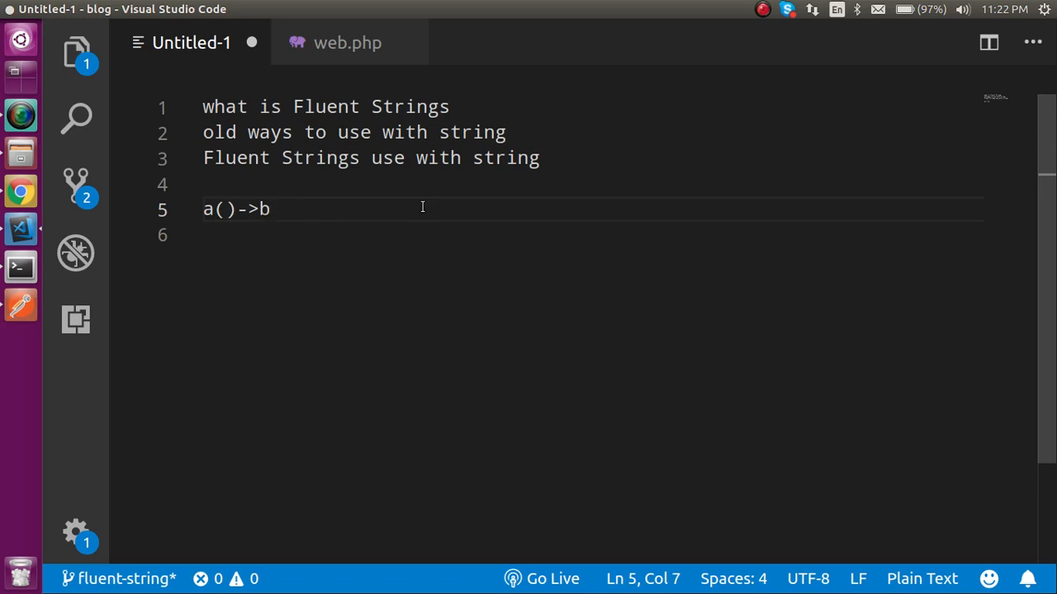
text(()->)
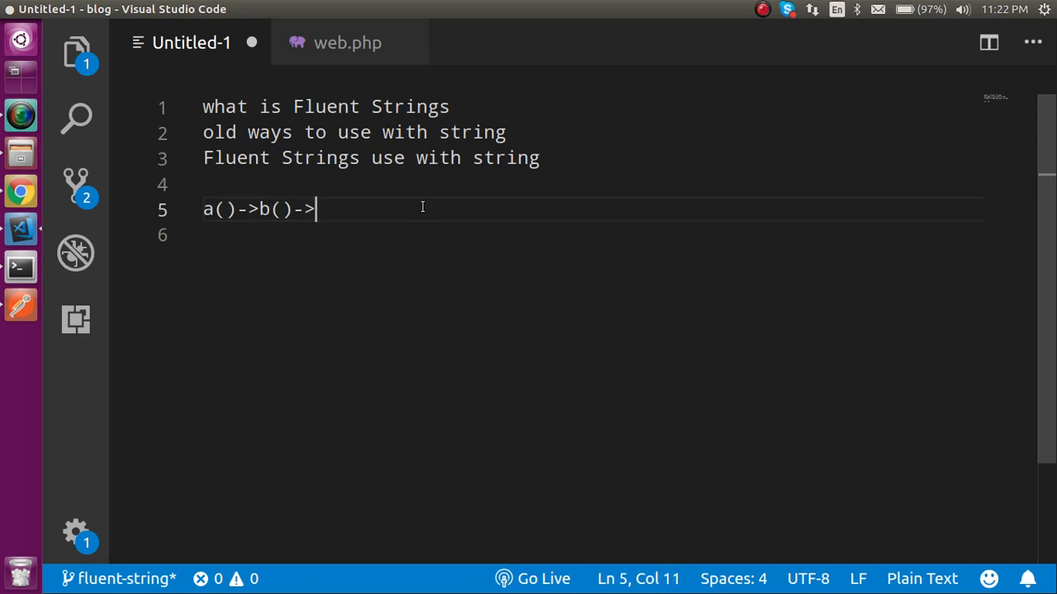
text(c())
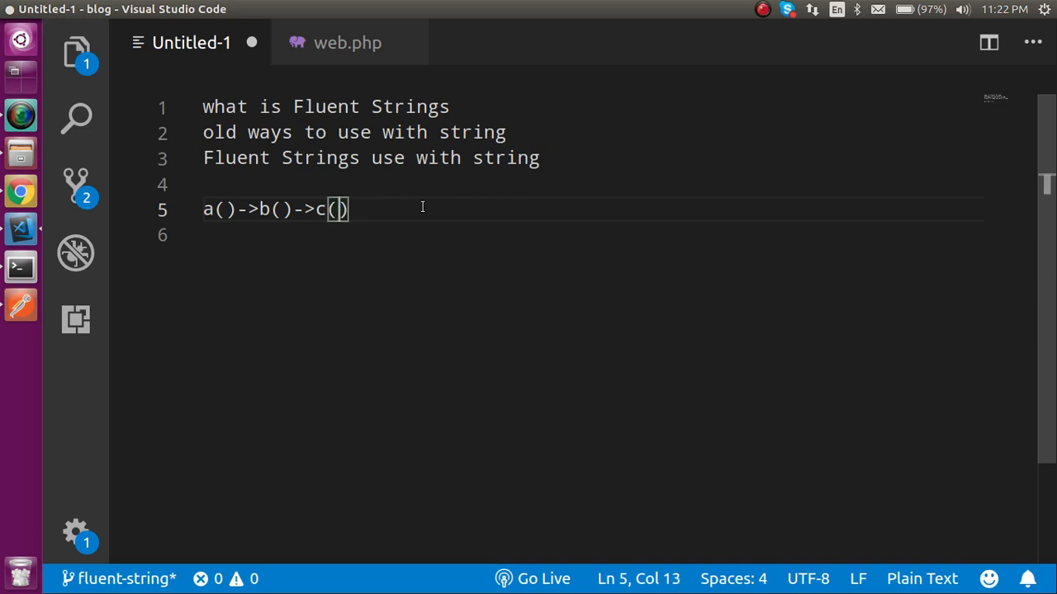
mouse_move(395, 216)
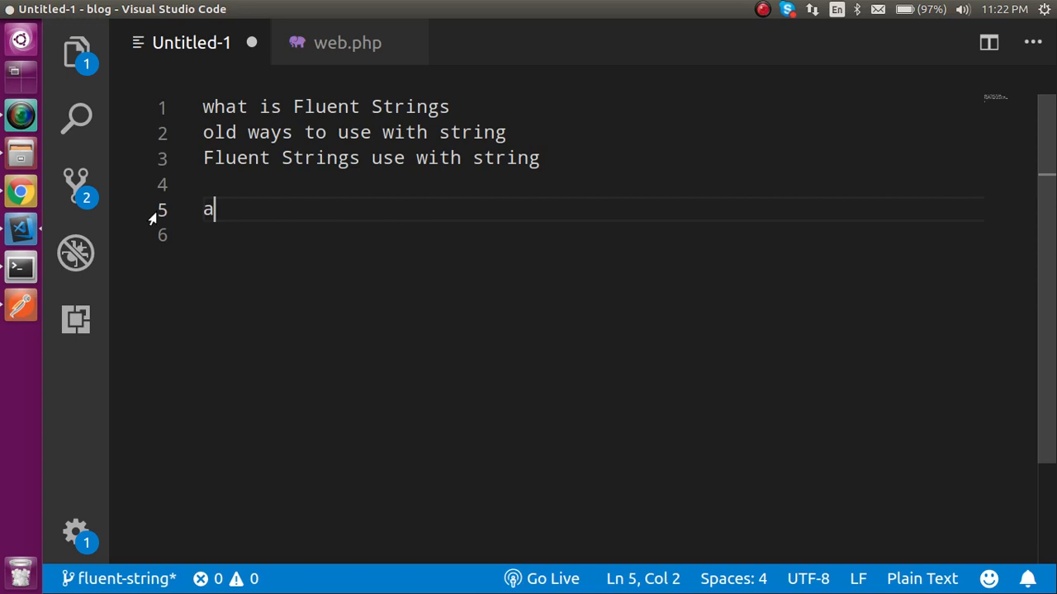
text(=m)
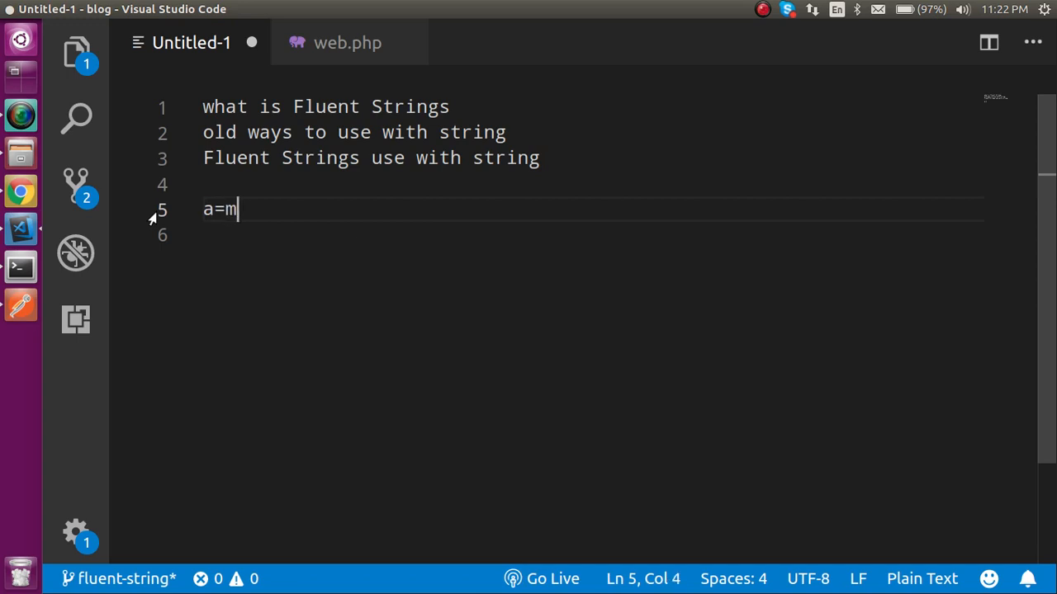
text(();)
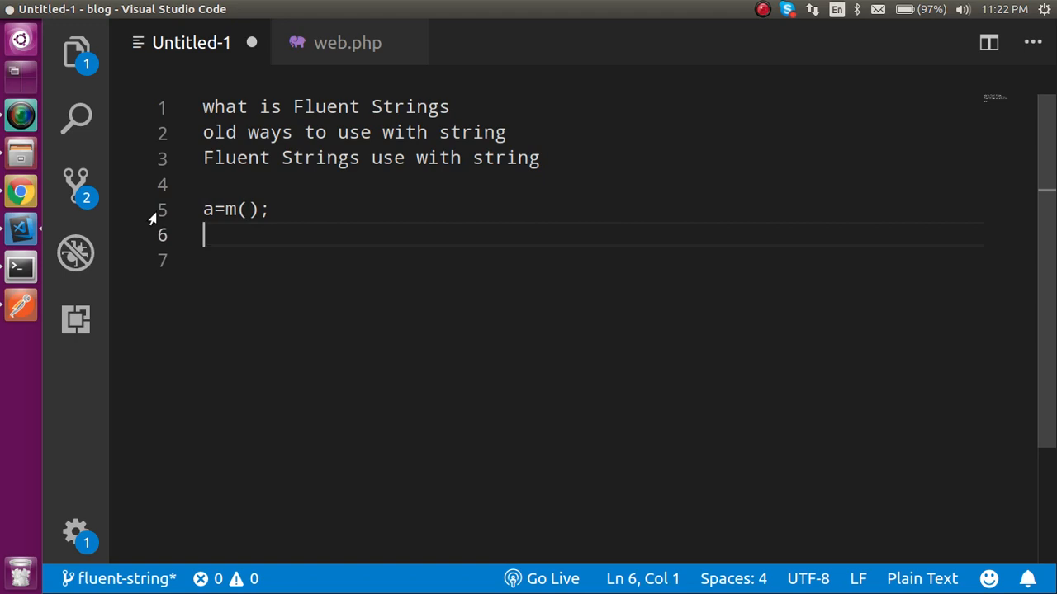
text(a=()
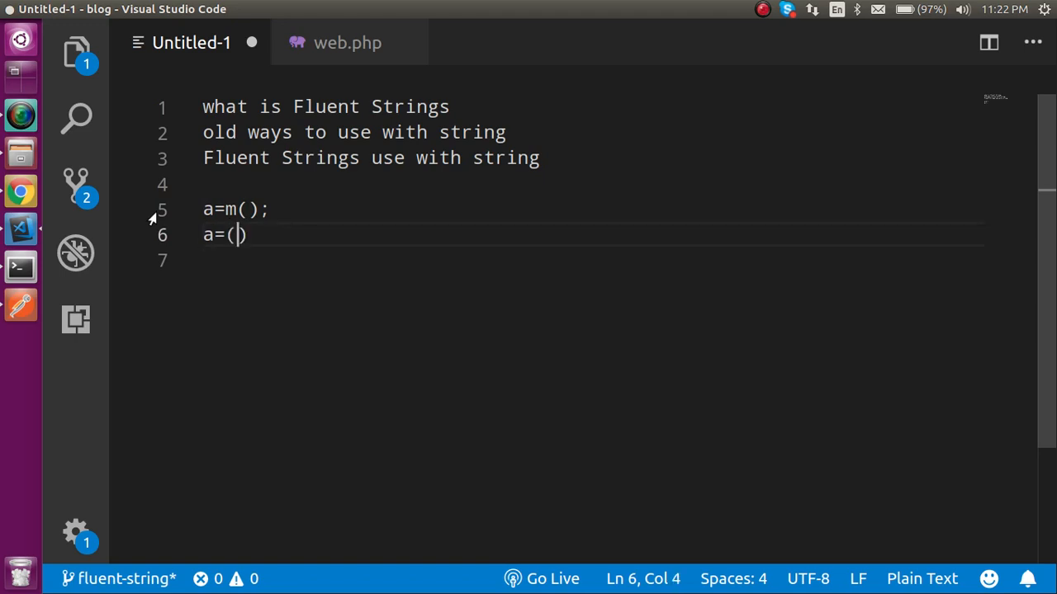
text())
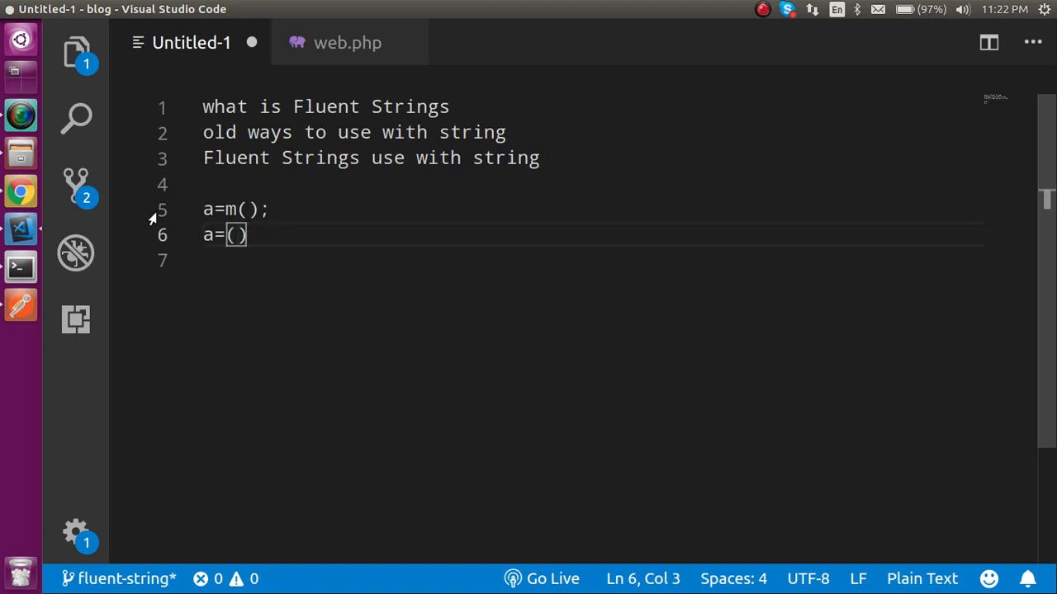
text(n)
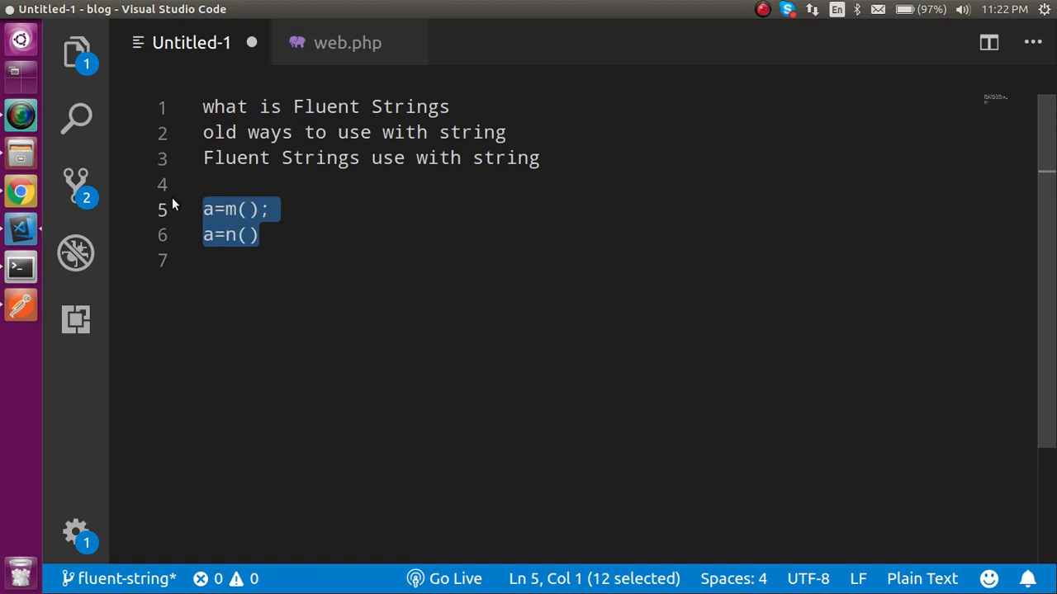
key(Delete)
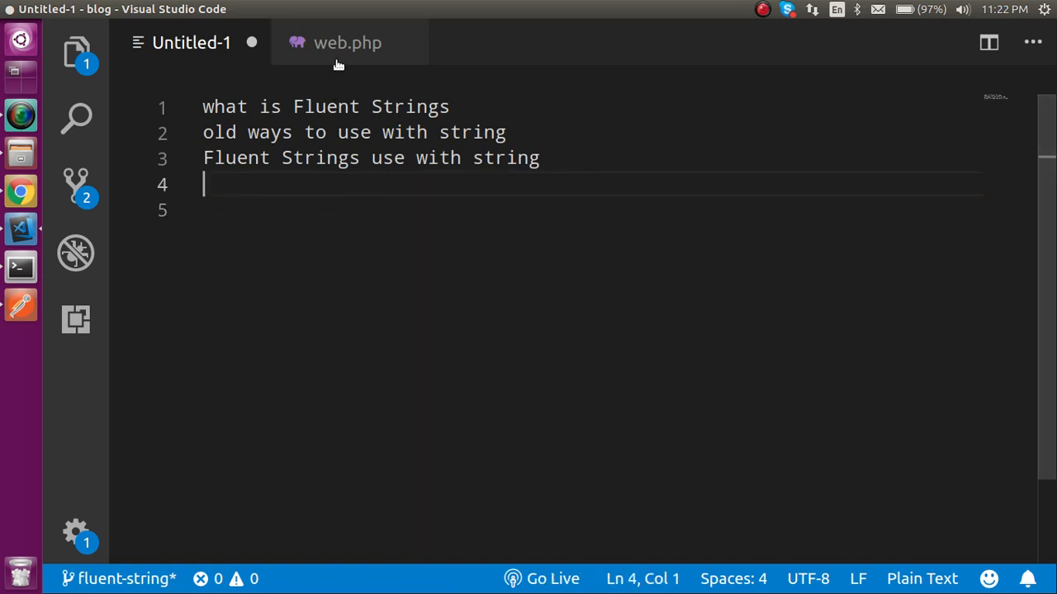
mouse_move(346, 43)
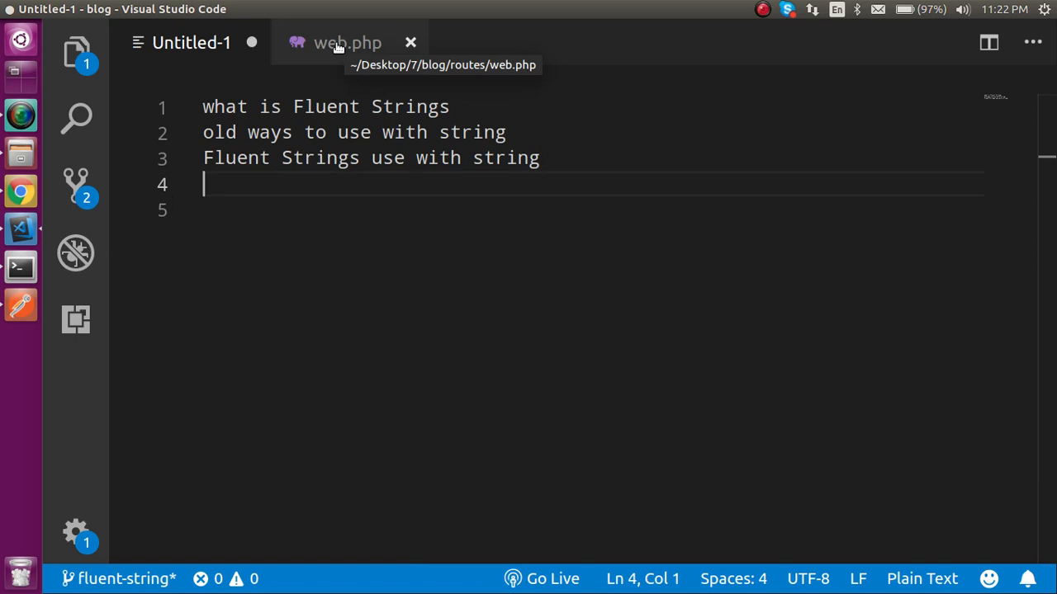
- In web.php, add echo "<h1>".$info."</h1>"; above the Route definition
click(347, 42)
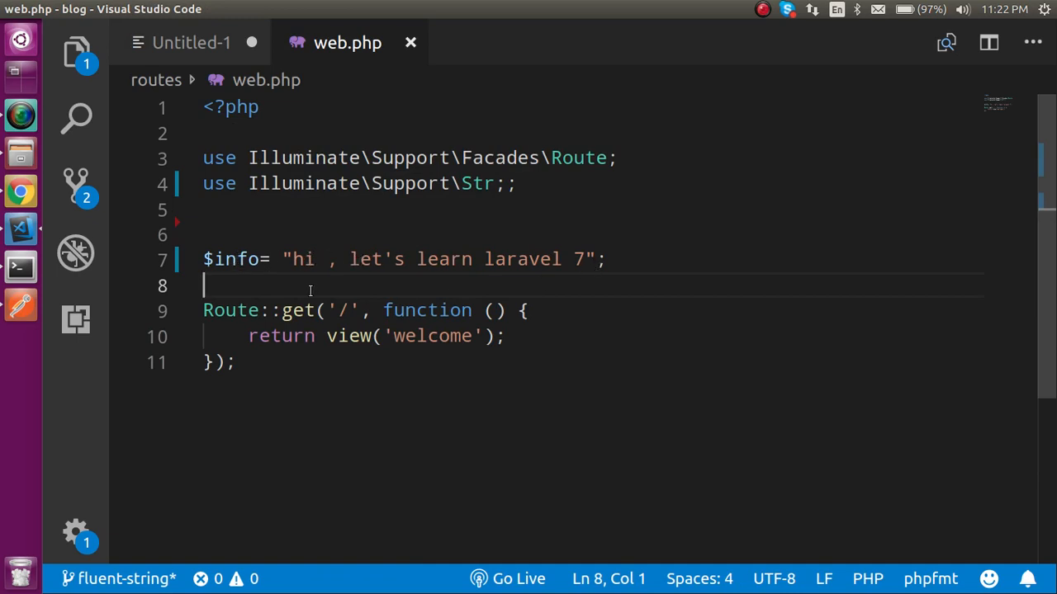
text(echo)
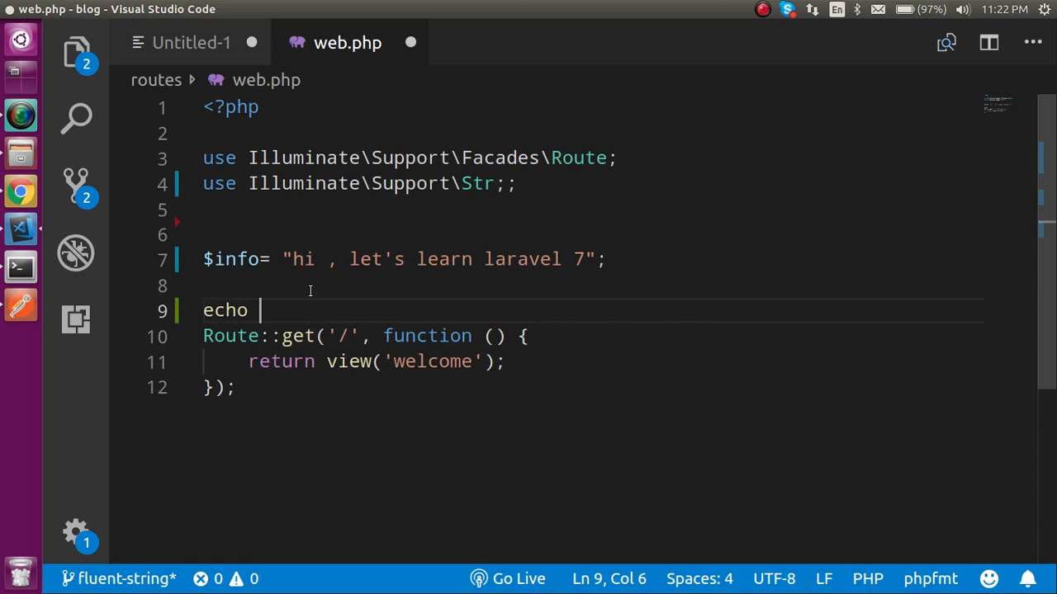
text(<>)
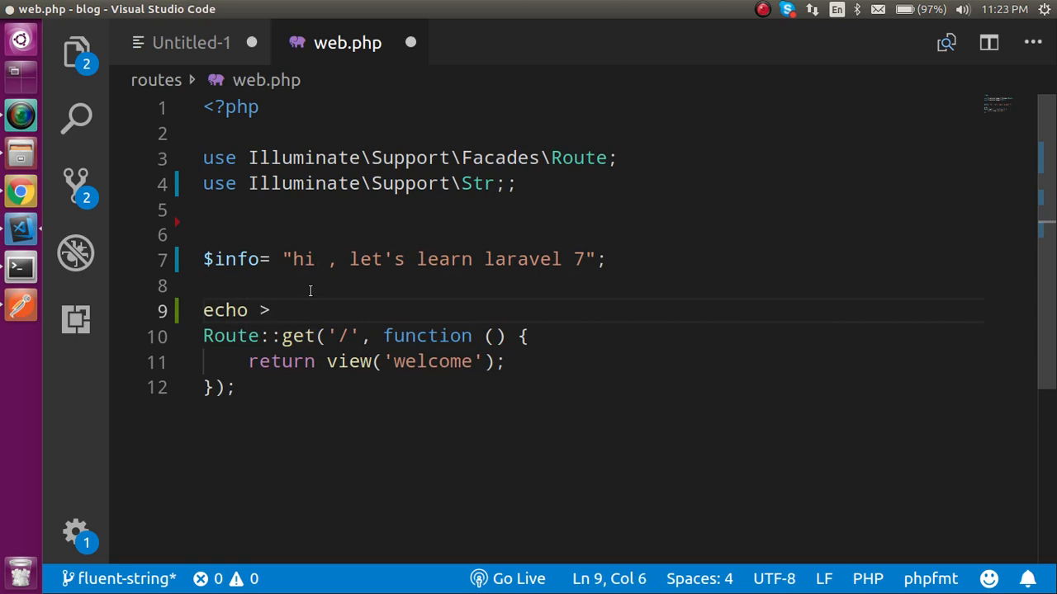
text("<>")
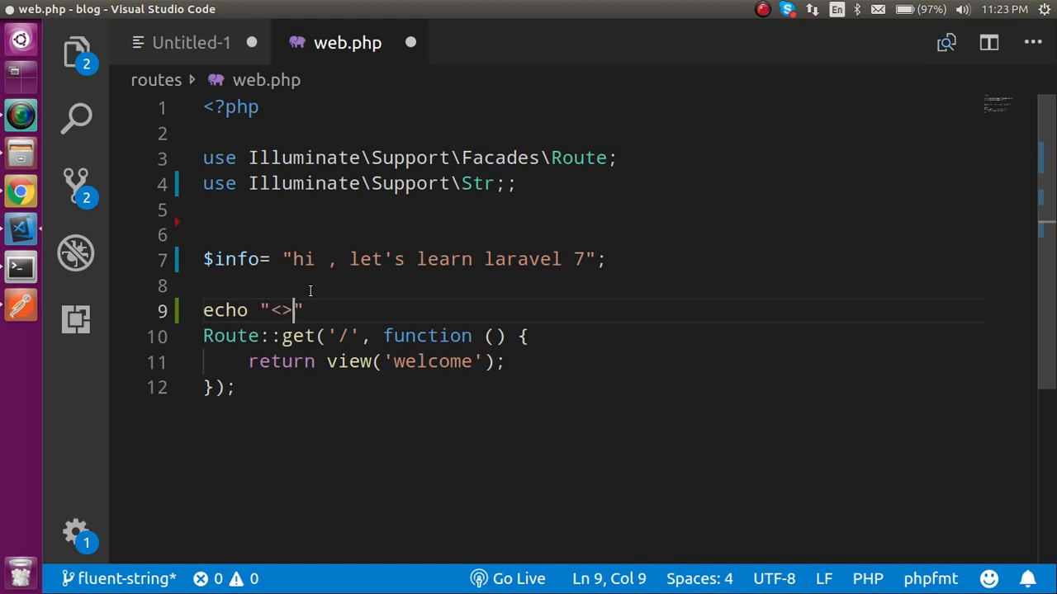
text(h1)
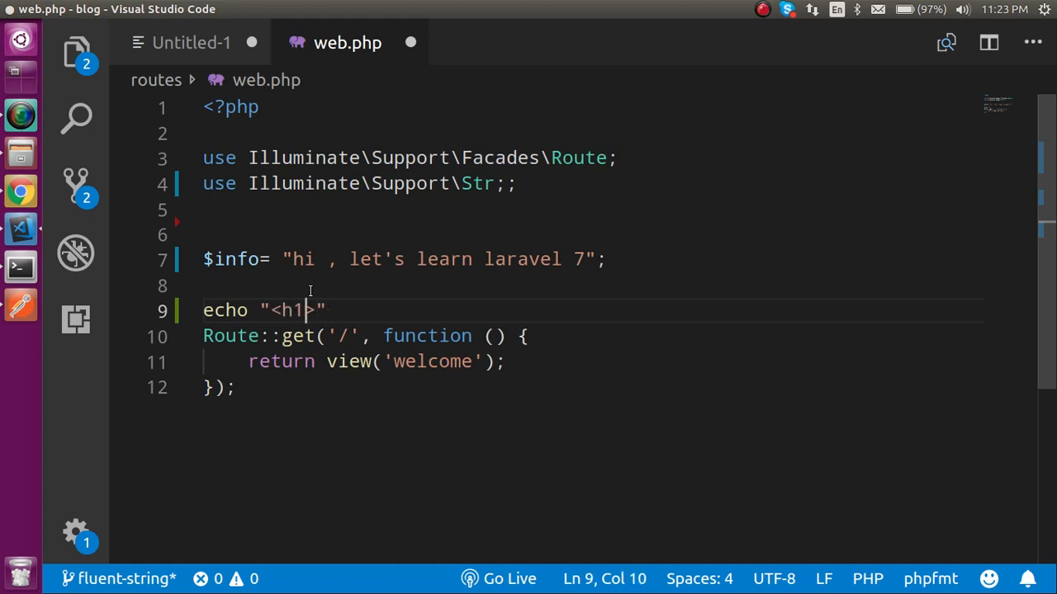
text(.)
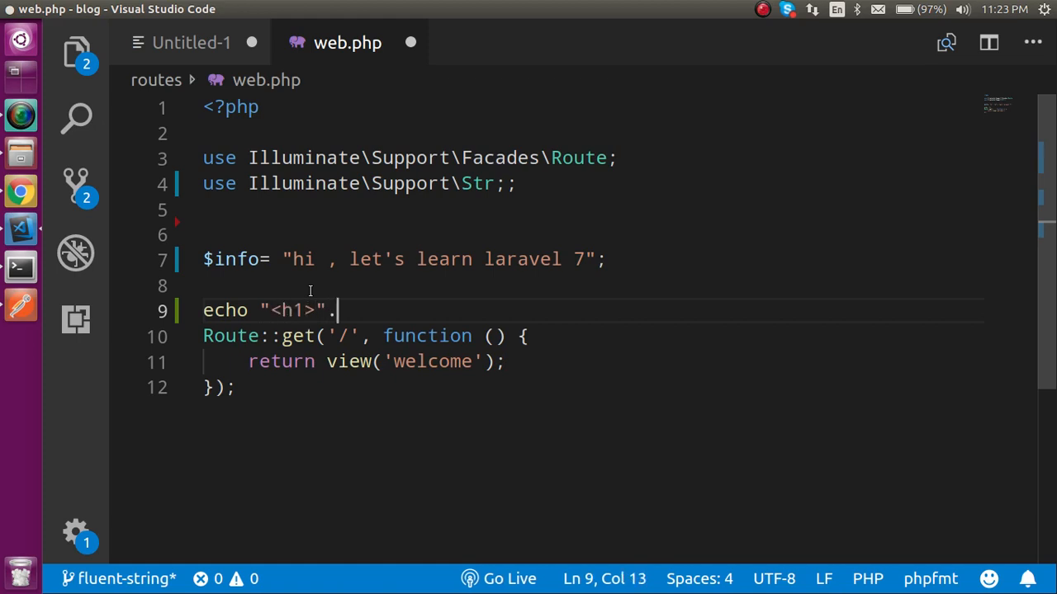
text($info.")
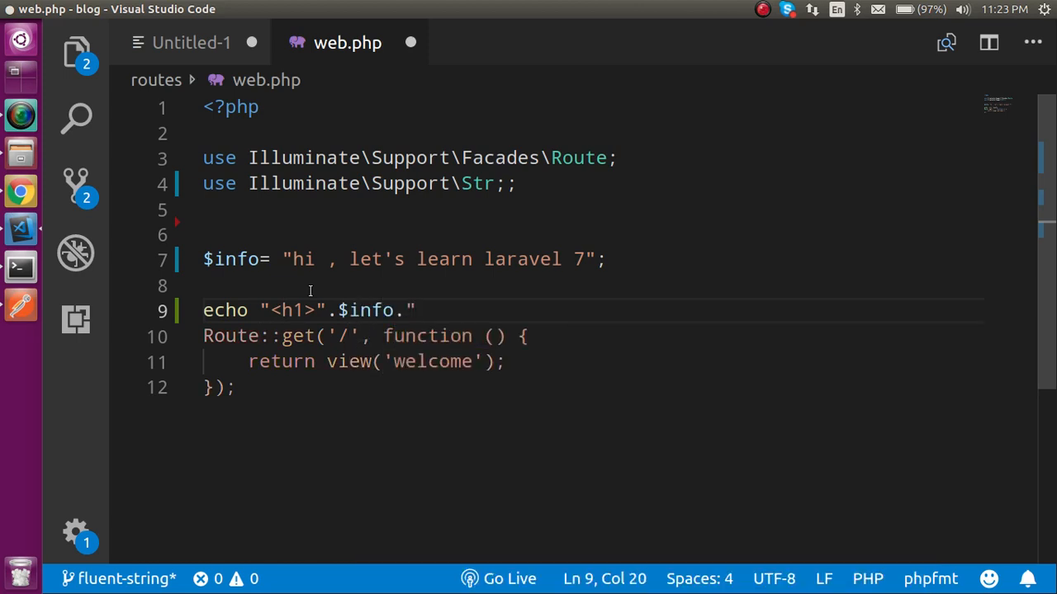
text(<")
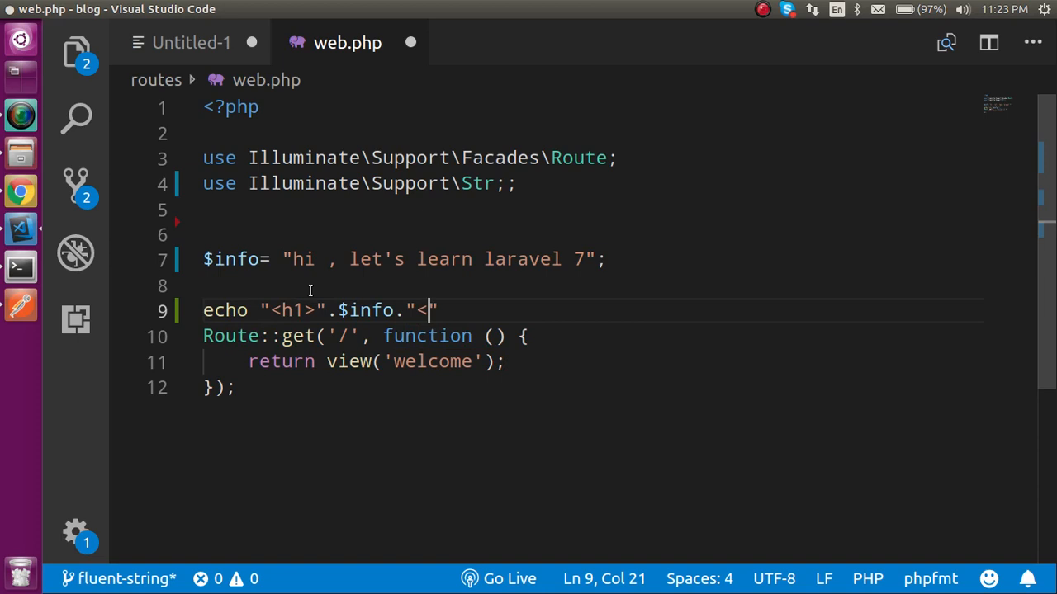
text(/h1>)
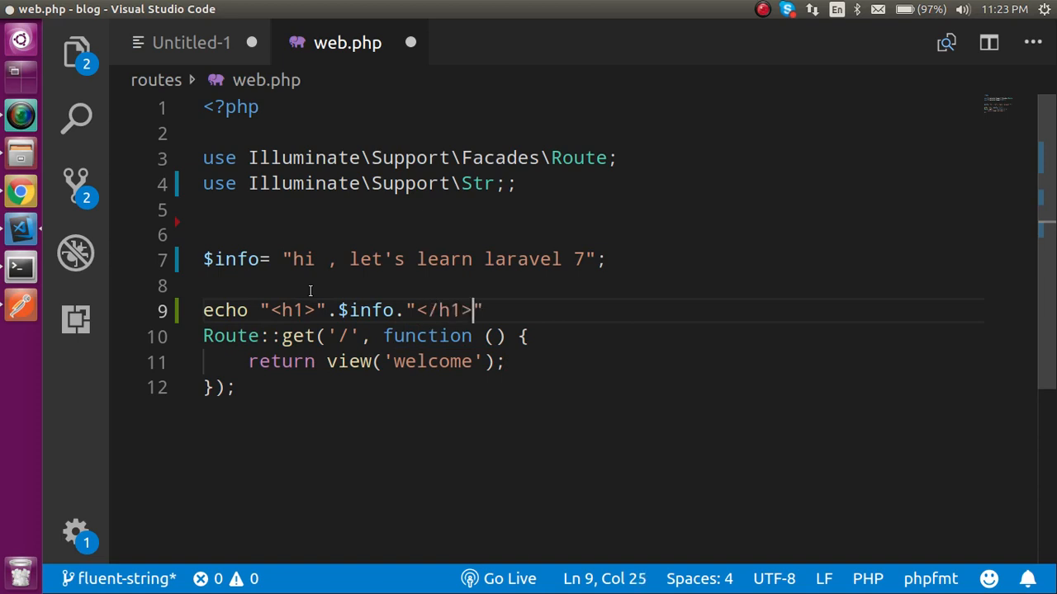
text(;)
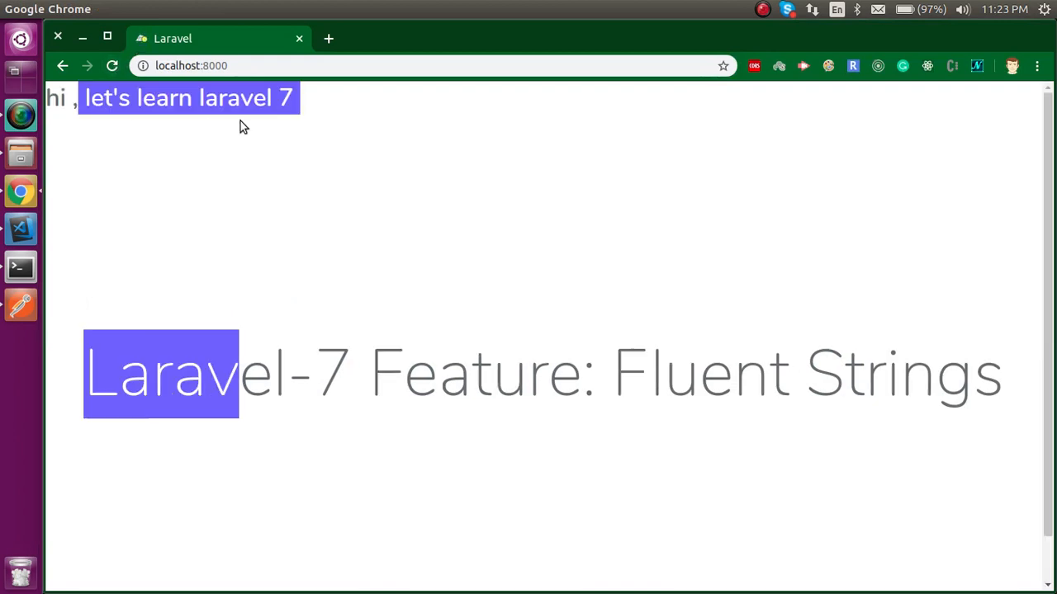
- Refresh localhost:8000 to confirm the 'hi , let's learn laravel 7' heading appears
click(20, 229)
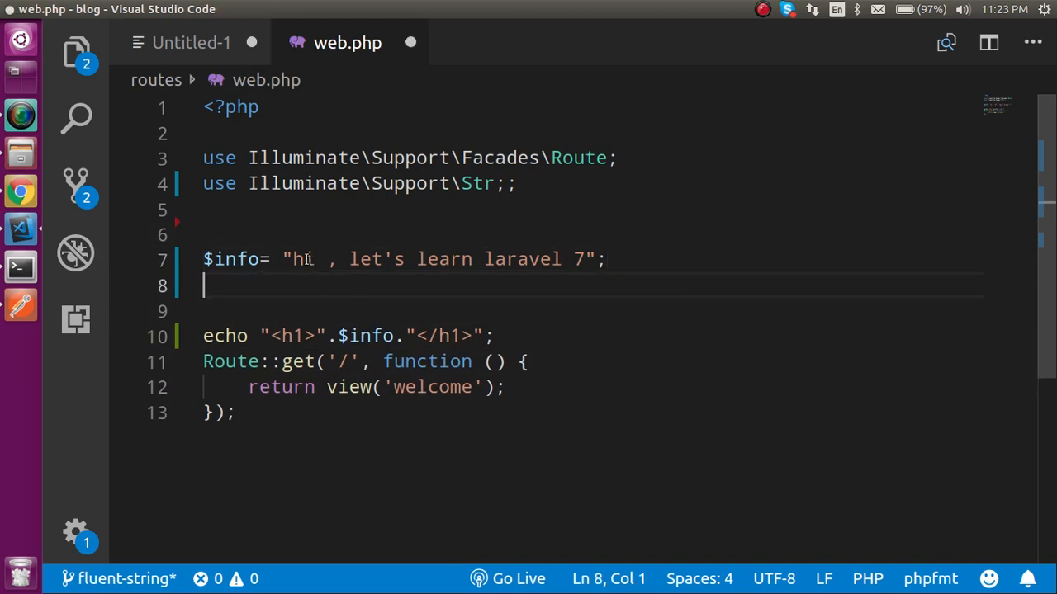
- Add $info= Str::replaceFirst('hi','hello',$info); on line 8
double_click(299, 260)
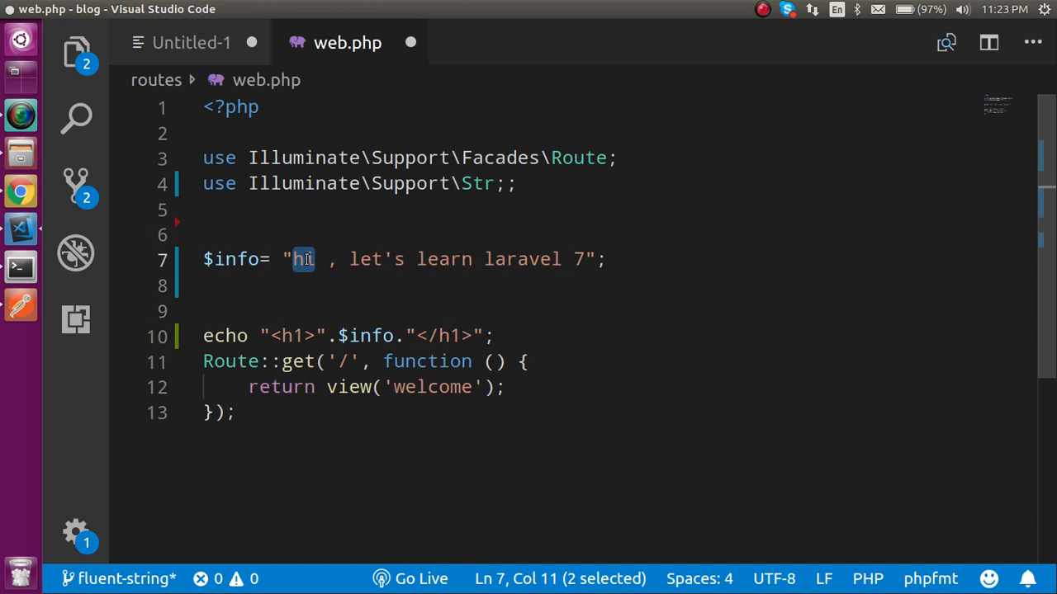
text($)
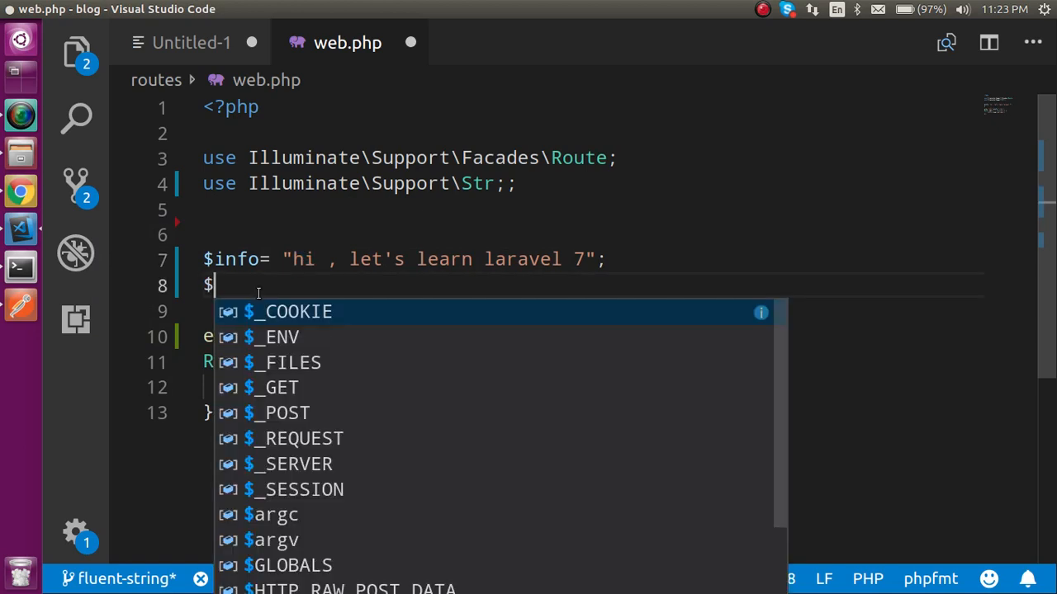
text(info= Str)
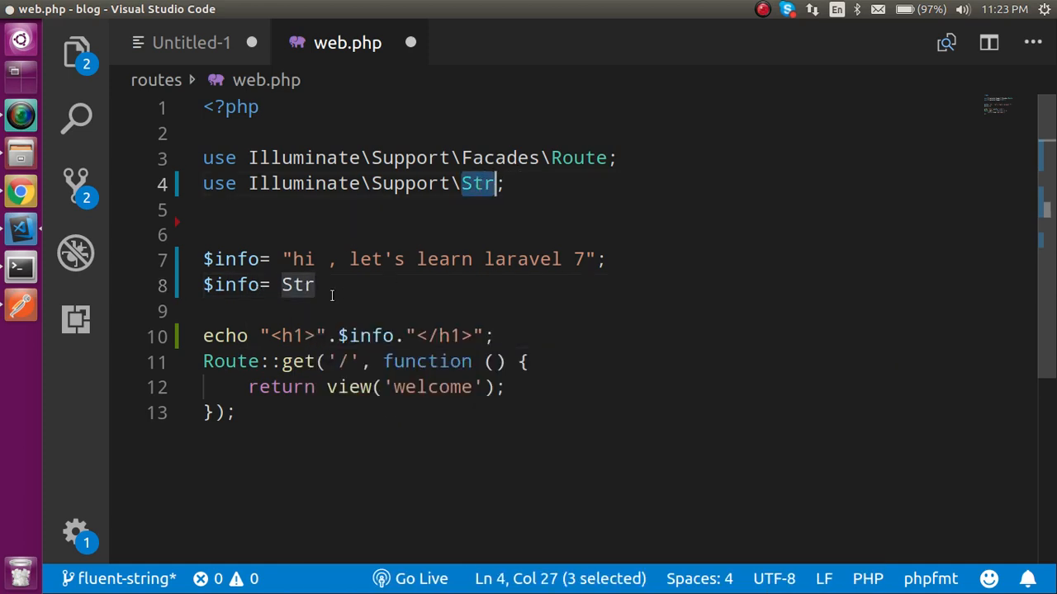
text(::)
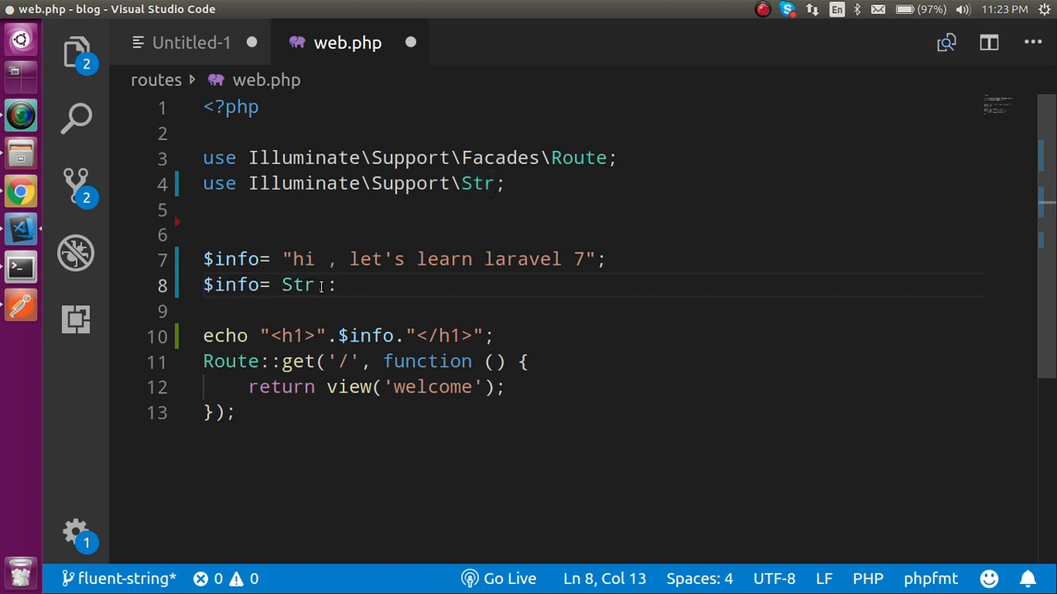
text(r)
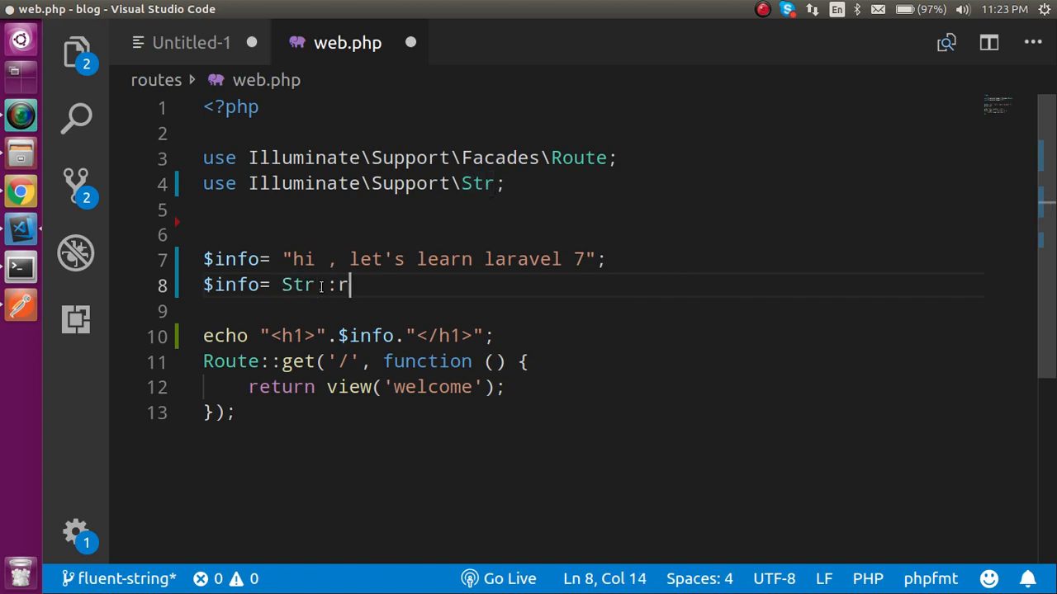
text(eplace)
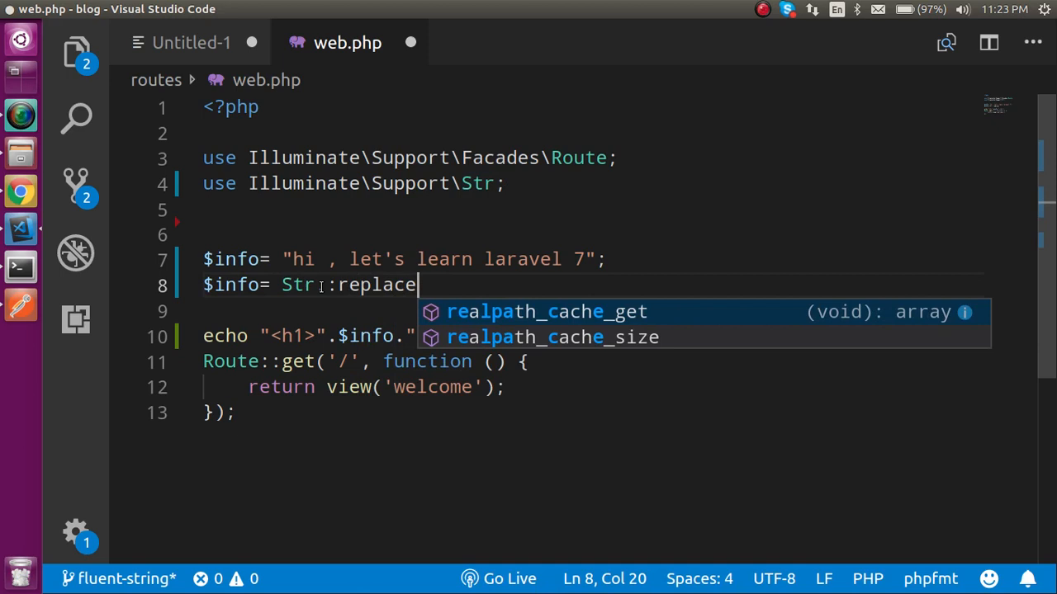
text(Fi)
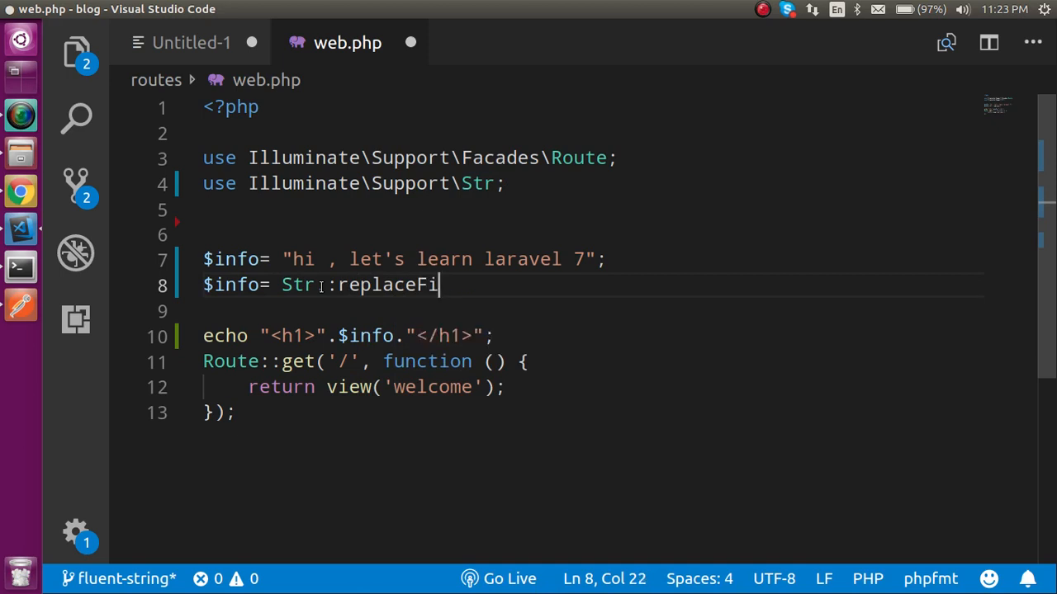
text(rst(')
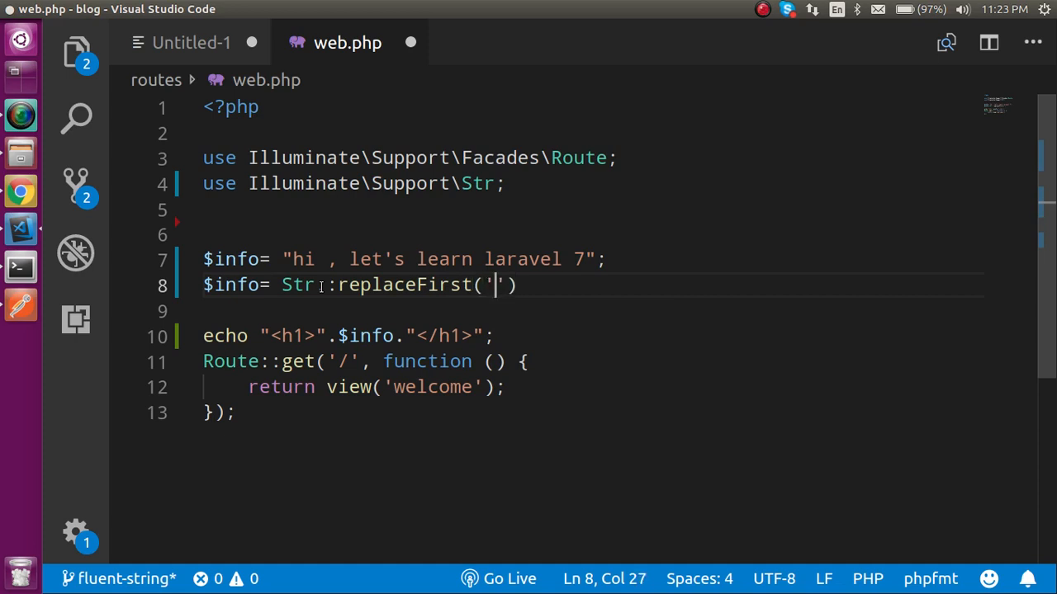
text(hi)
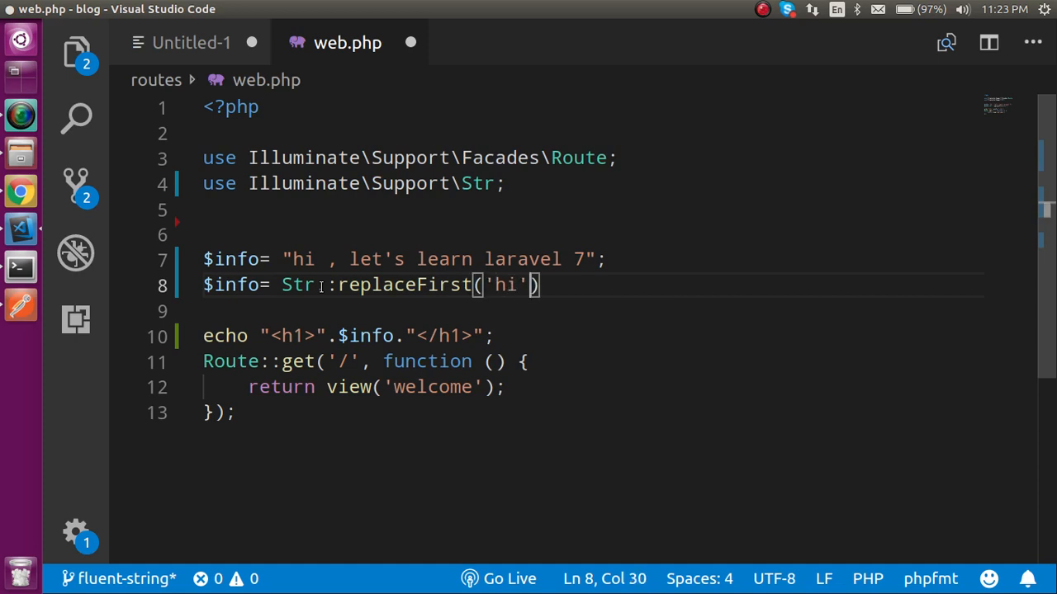
text(,'hel')
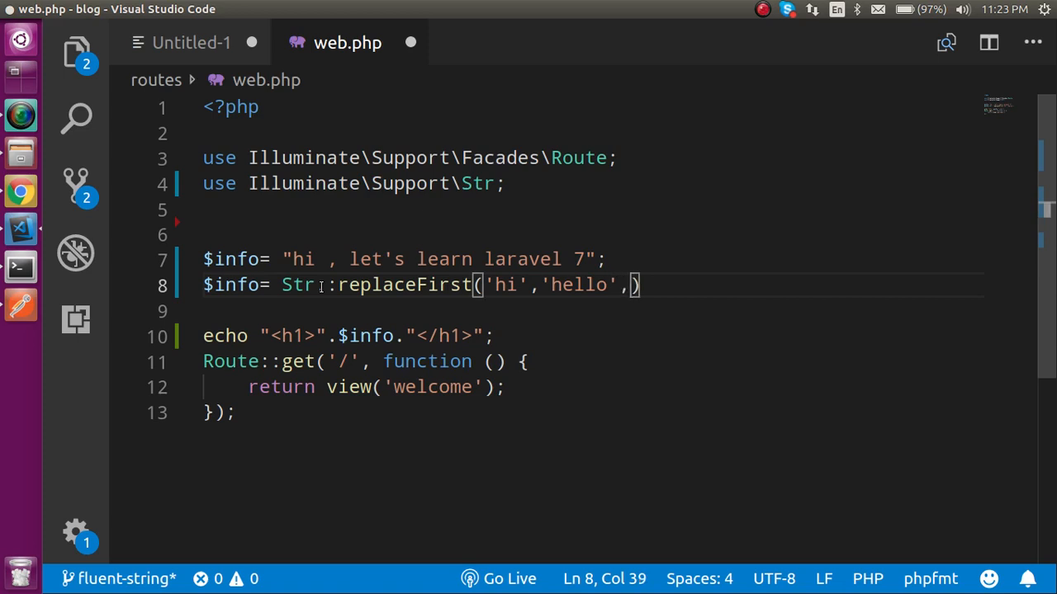
text($info)
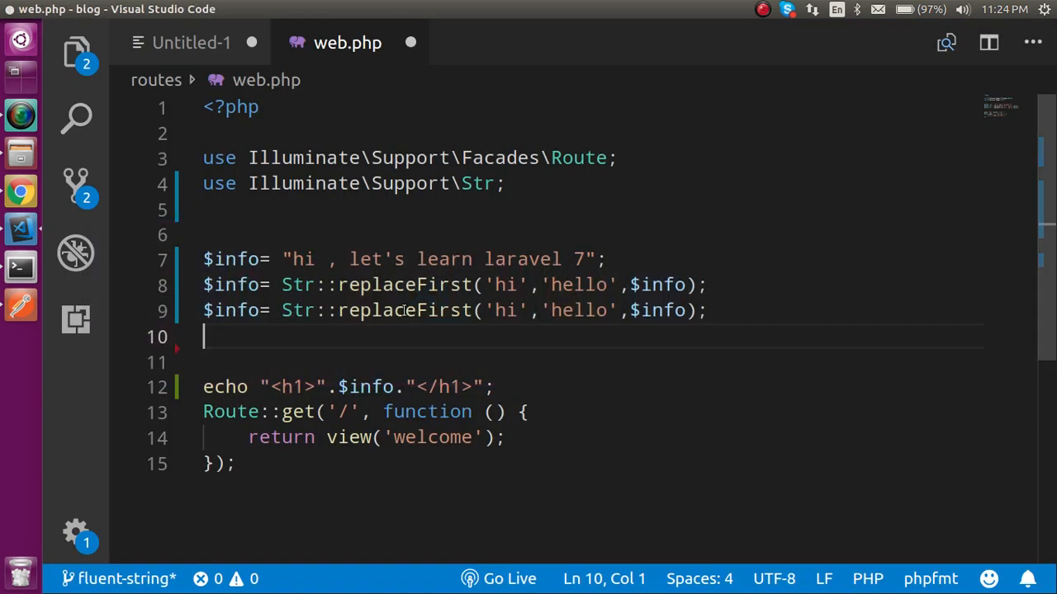
- Change the copied line to Str::ucfirst($info) and add a Str::camel($info) line
double_click(405, 310)
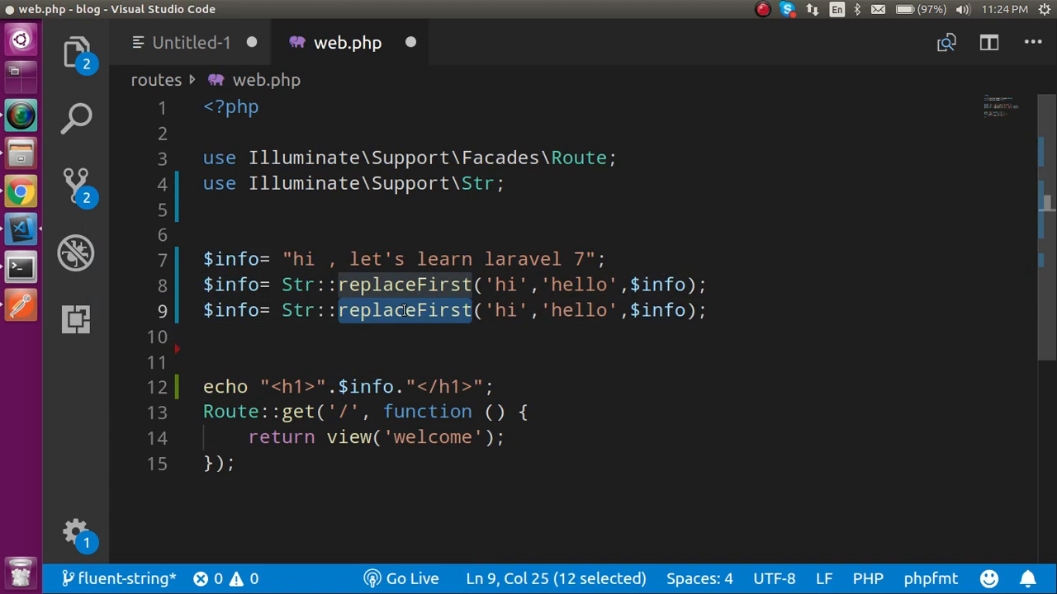
text(ucf)
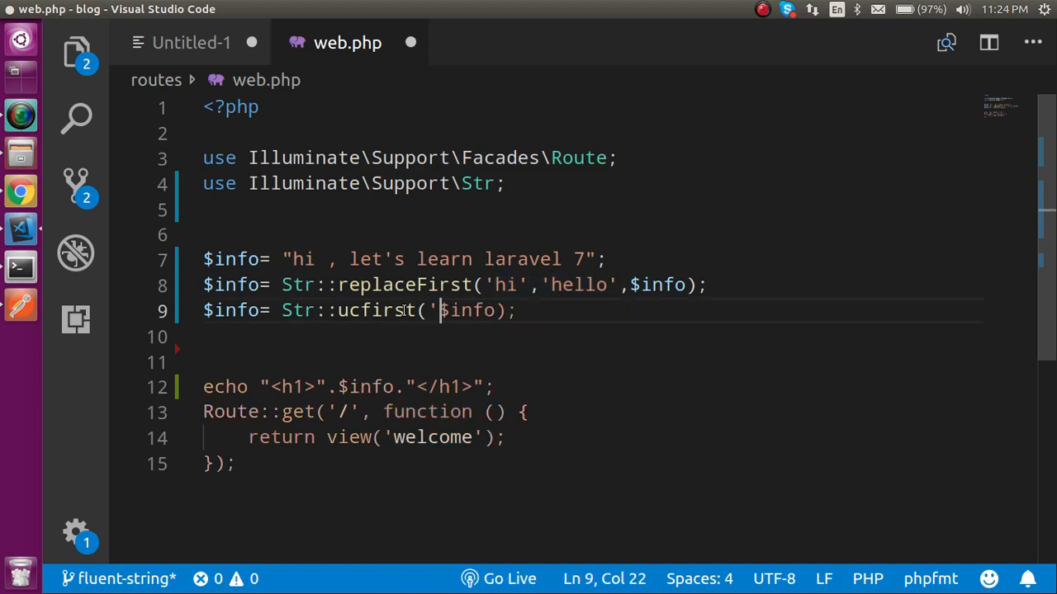
click(20, 191)
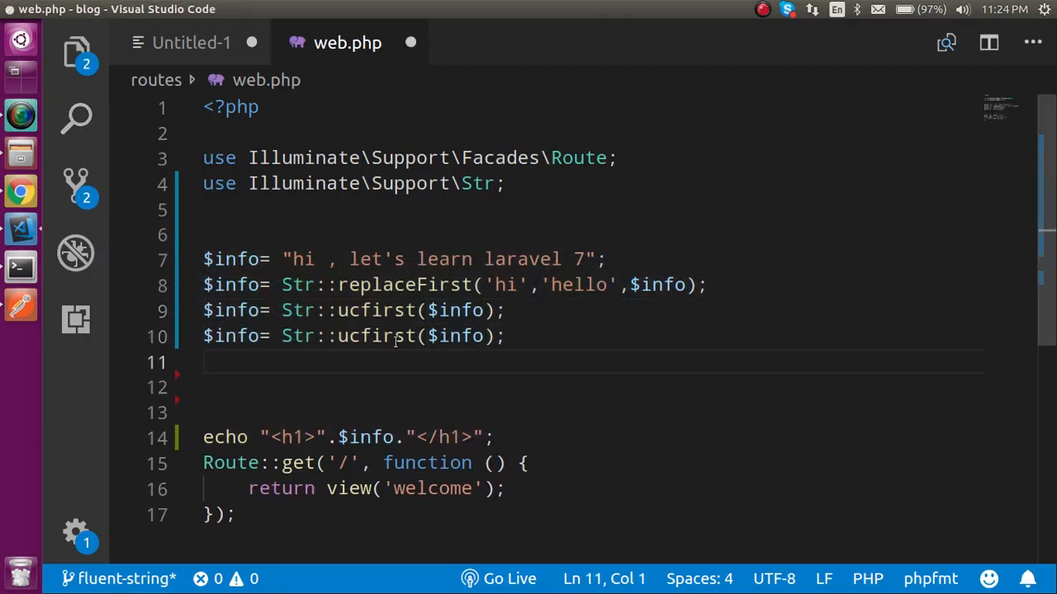
text(camel)
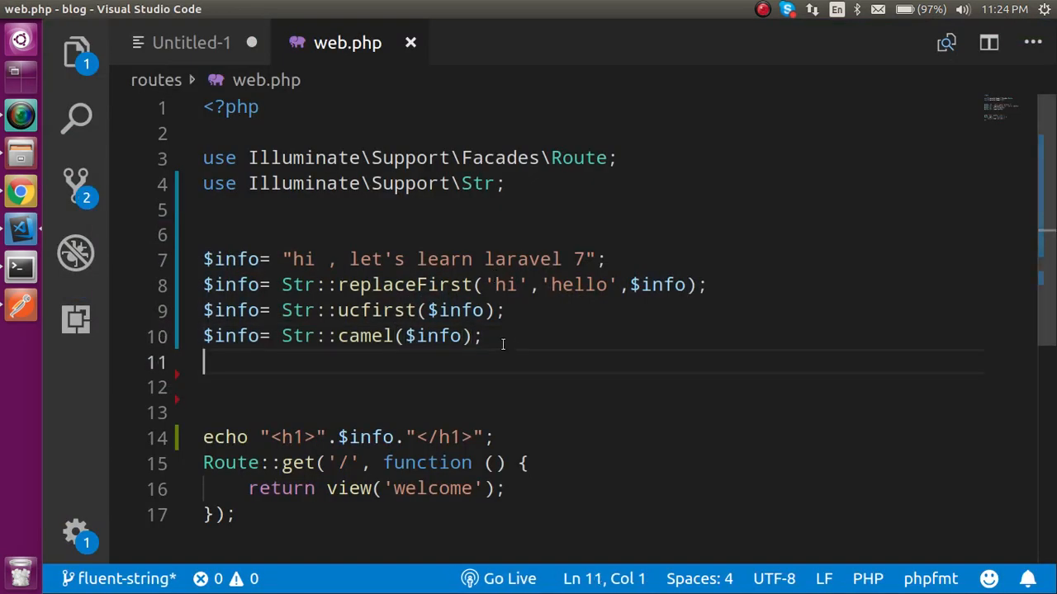
- Comment out the three Str:: lines and start $info=Str::of($info)-> on line 12
drag(272, 310, 483, 336)
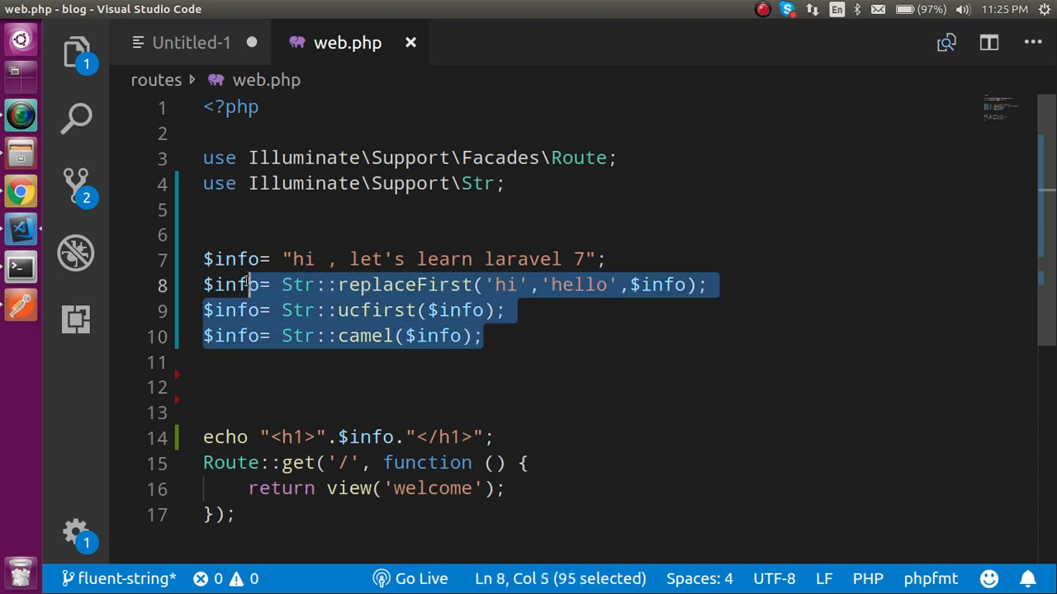
key(ctrl+/)
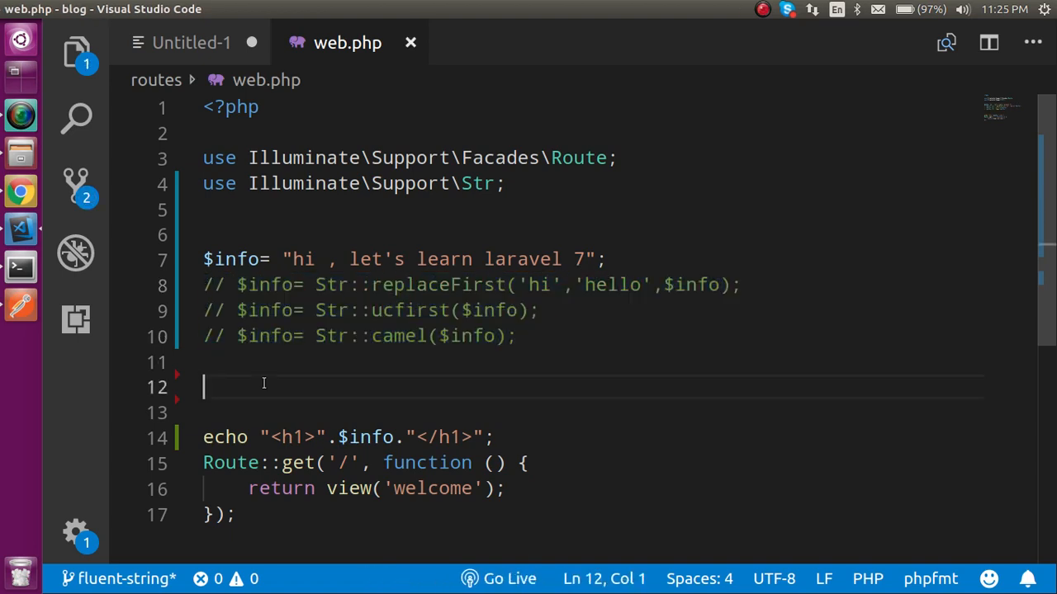
text(%info)
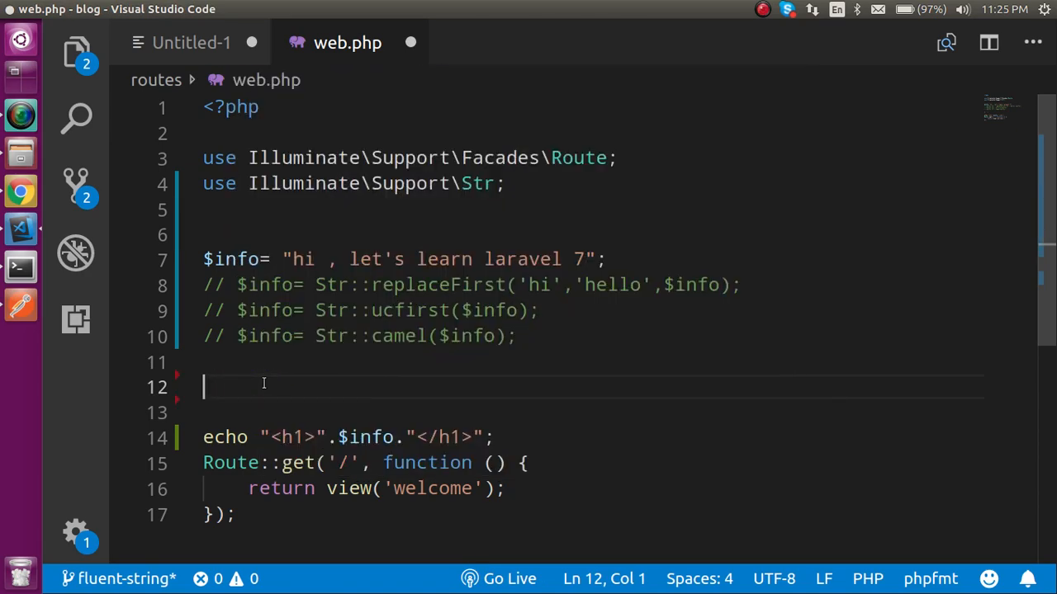
text($info)
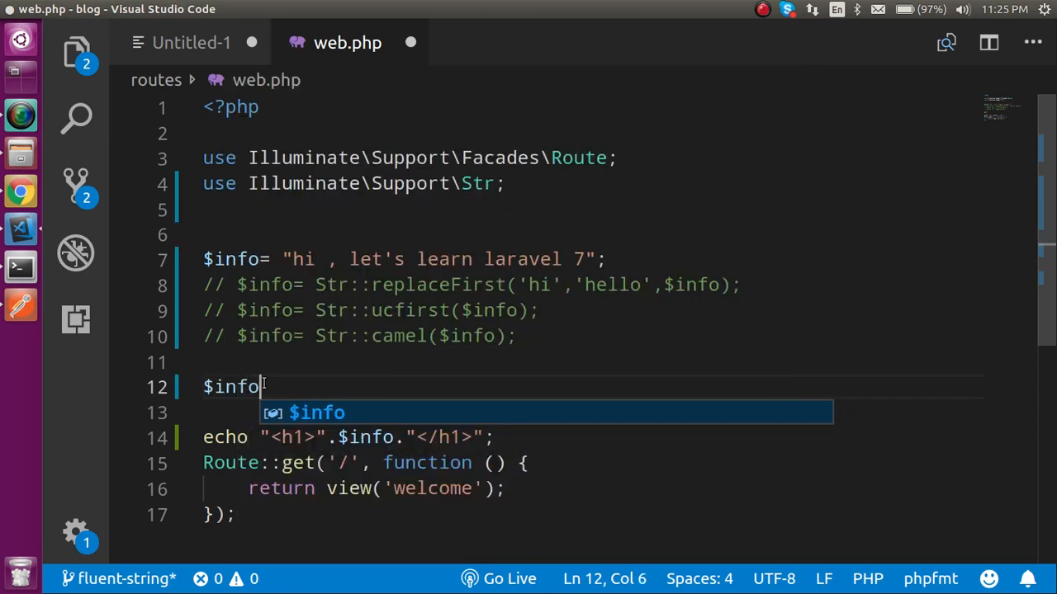
text(S)
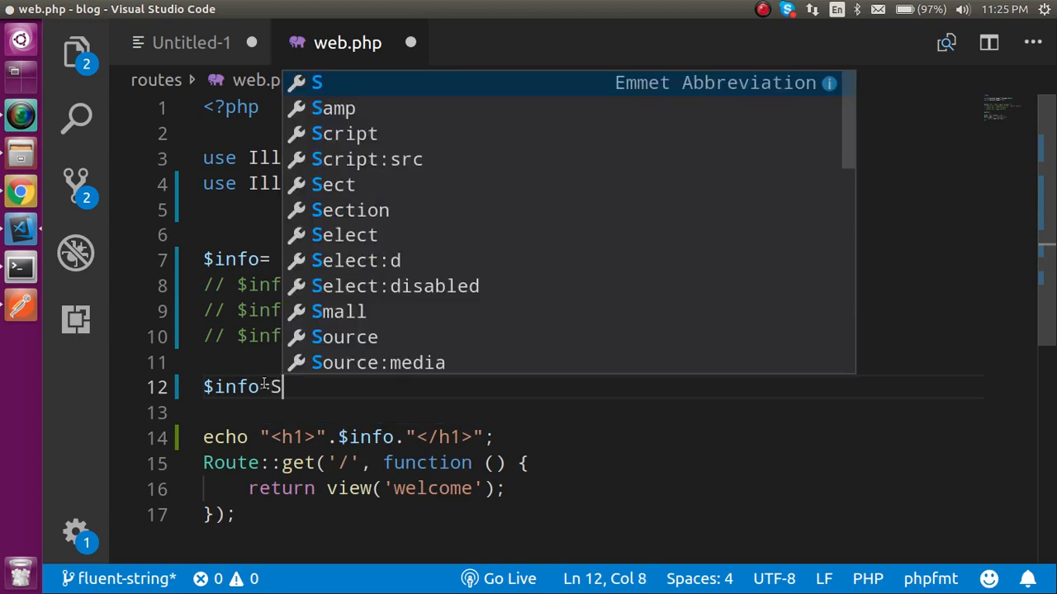
text(tr::if)
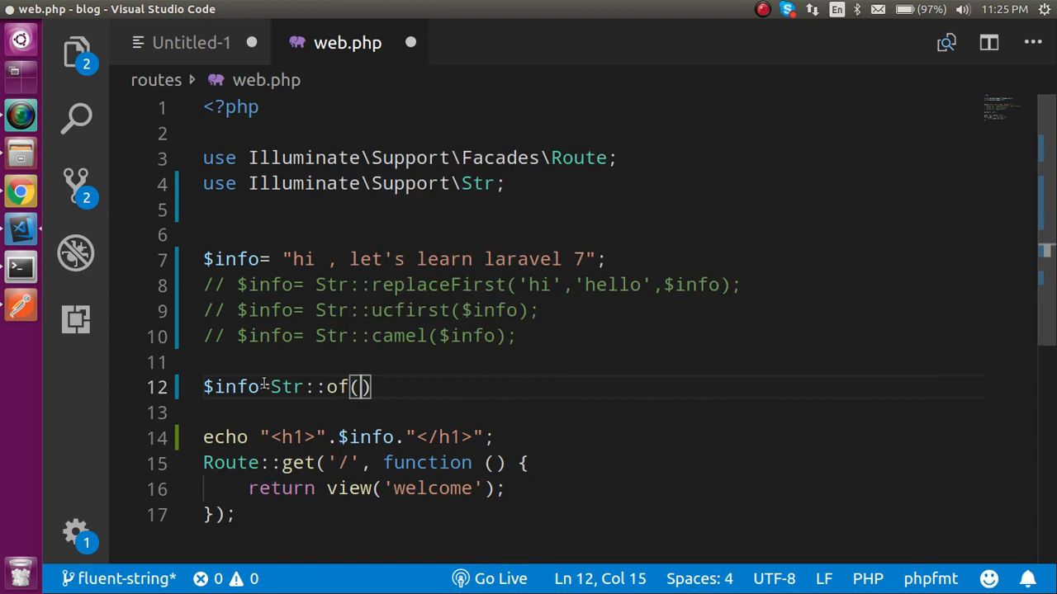
text($)
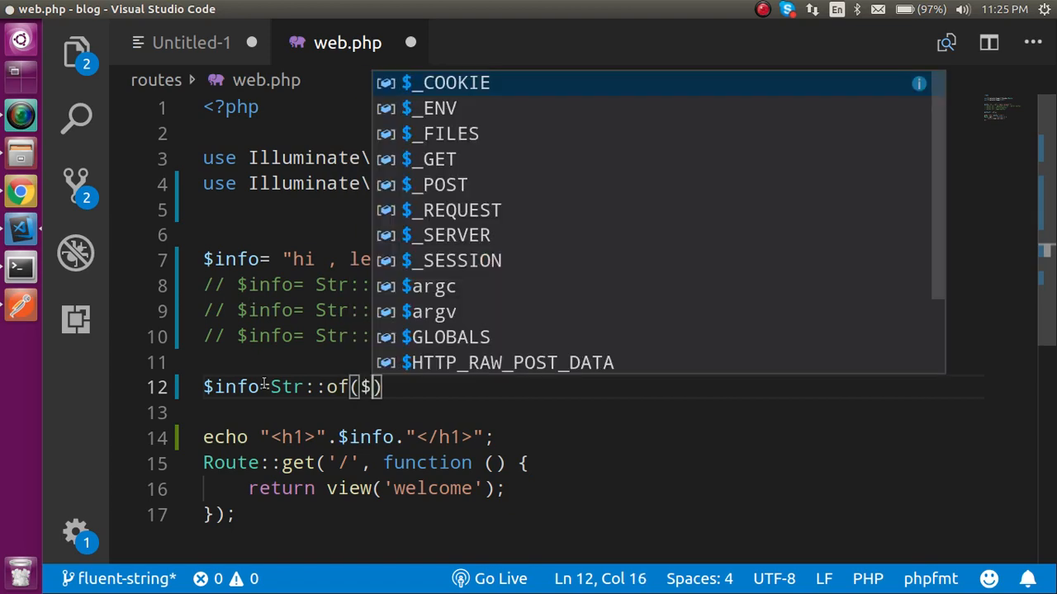
text(info)
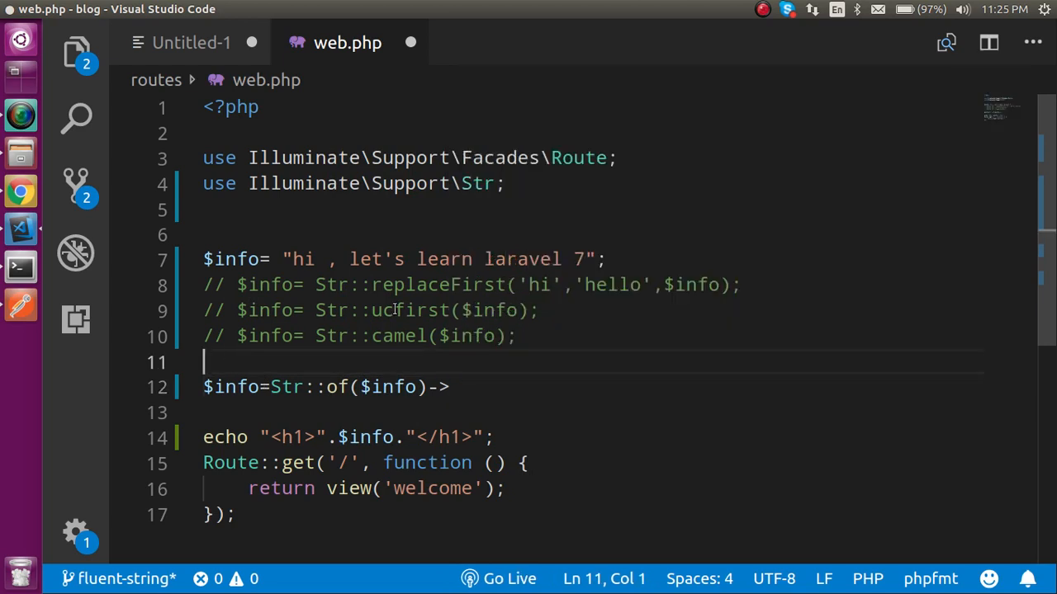
- Chain the copied replaceFirst call after Str::of($info)-> and add ->ucfirst, correcting the 'try' typo
drag(373, 284, 733, 285)
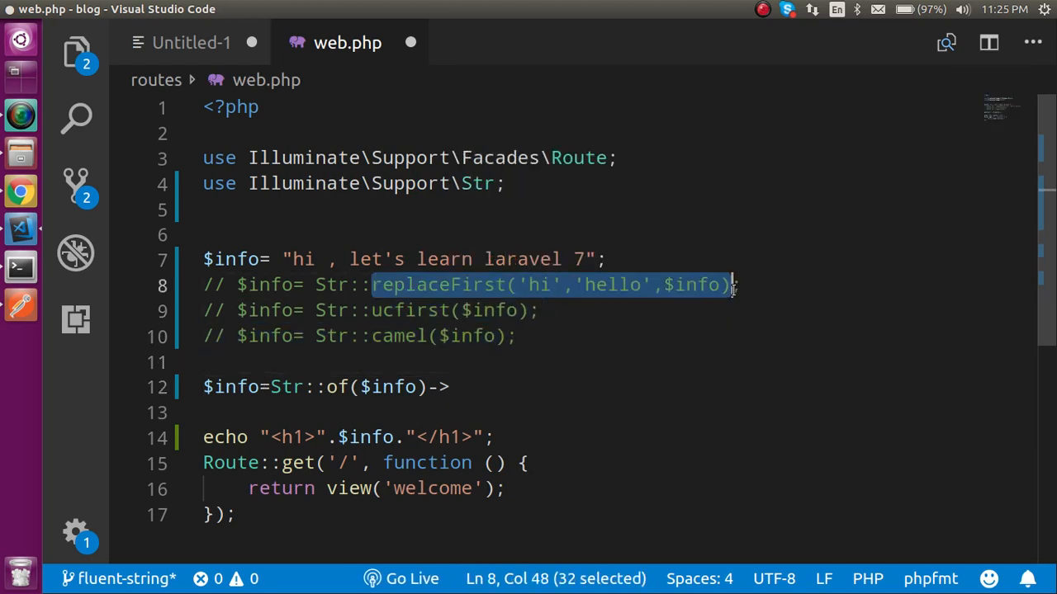
click(523, 386)
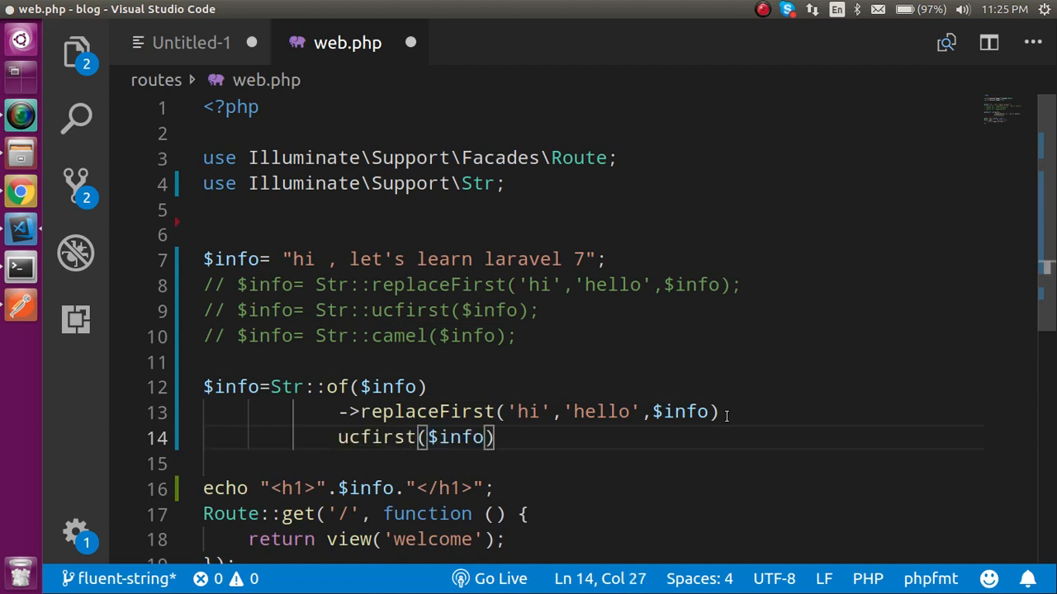
click(338, 436)
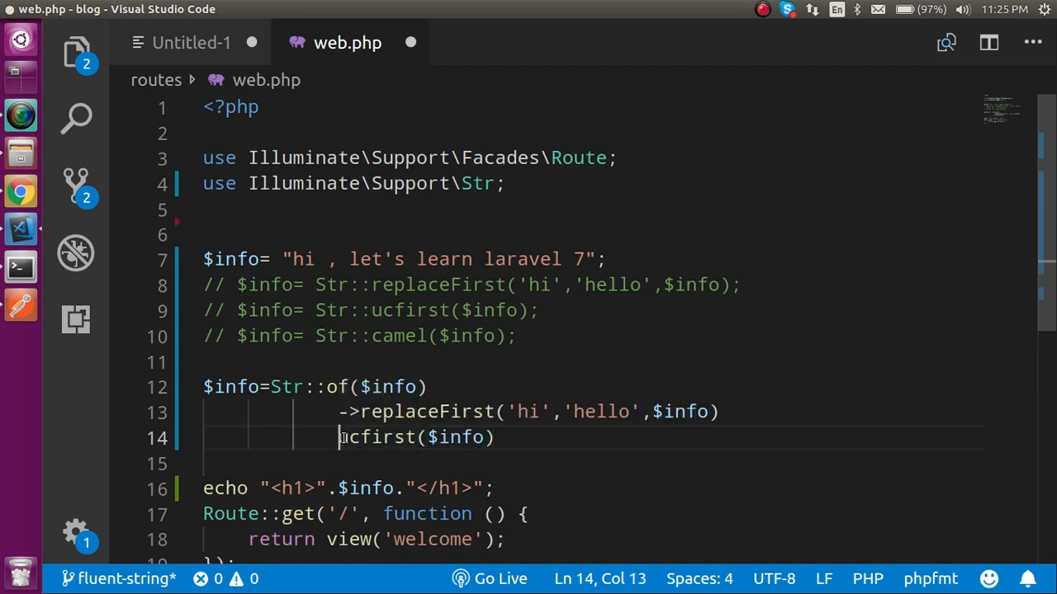
text(->)
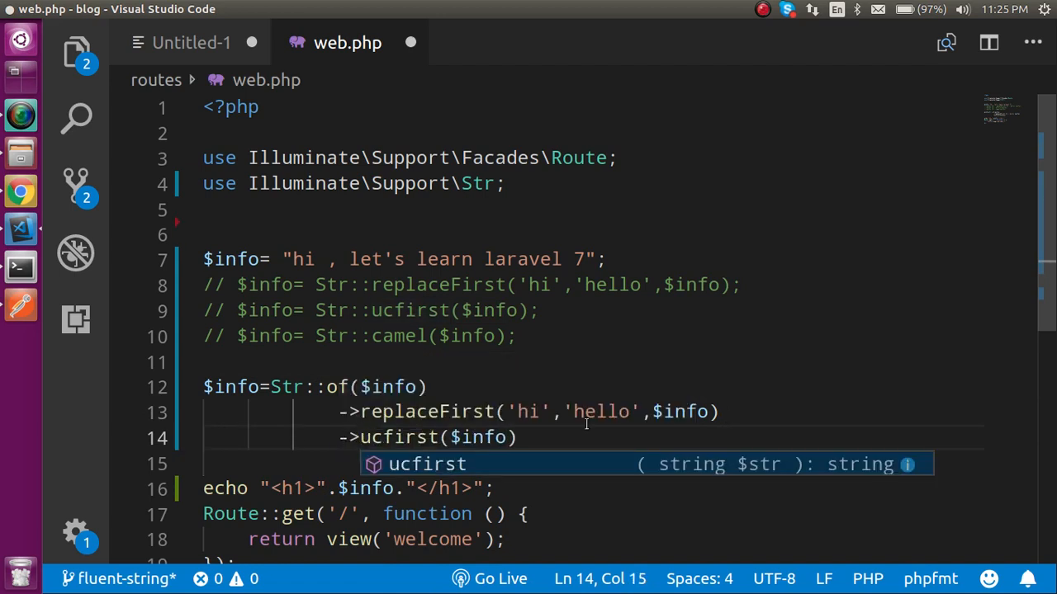
text(-)
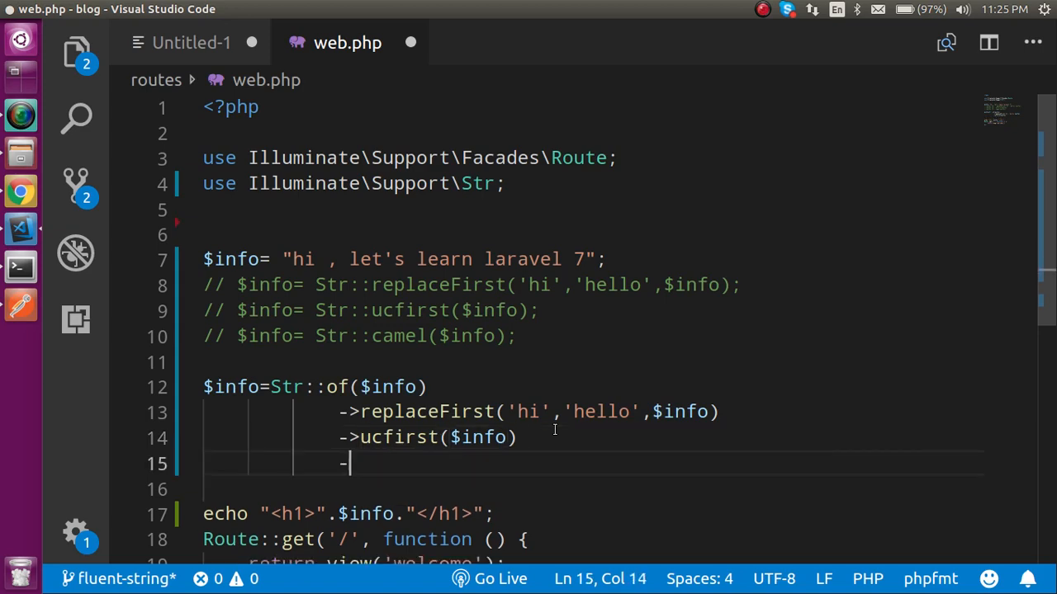
text(try)
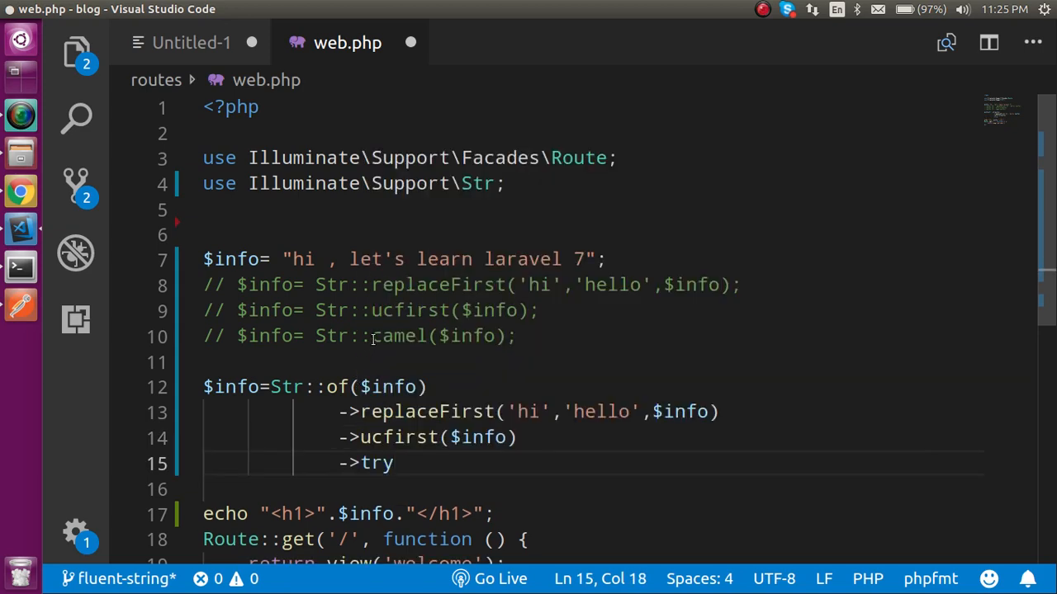
drag(372, 336, 519, 336)
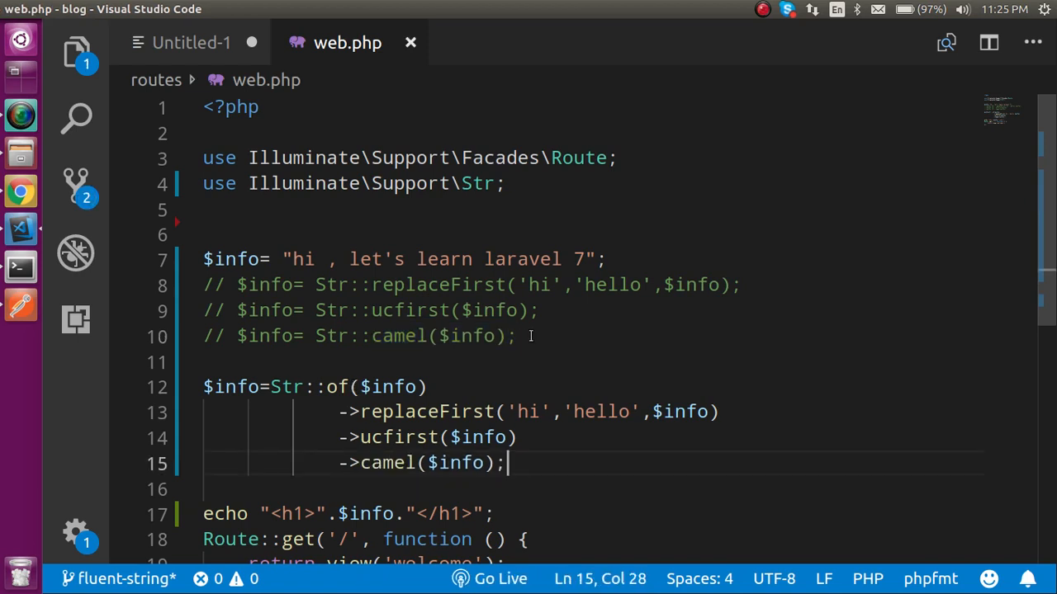
- End the chain with a semicolon after ->ucfirst($info), commenting out ->camel
key(alt+tab)
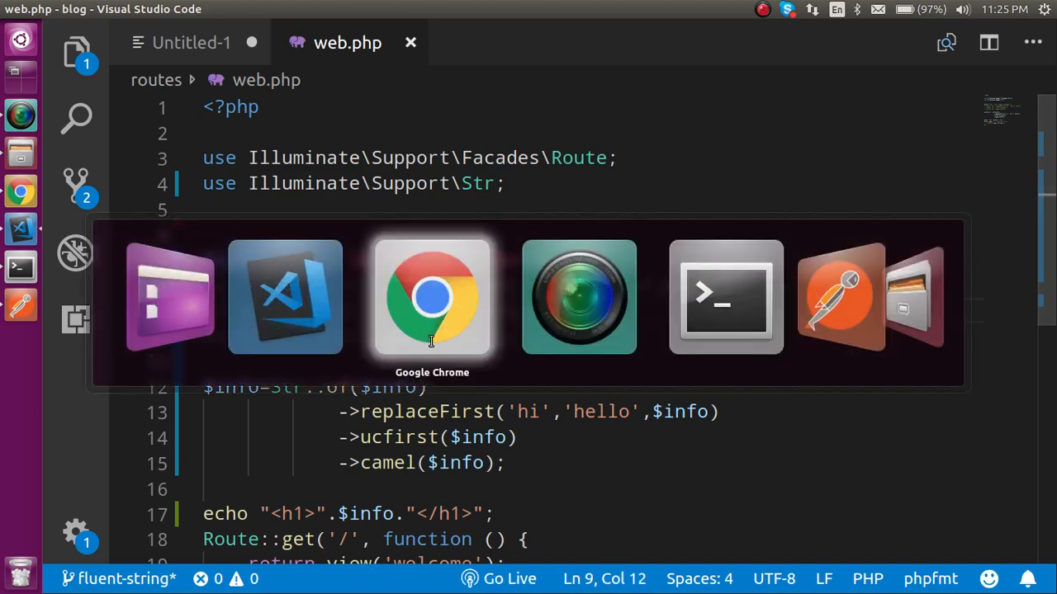
click(432, 297)
text(;)
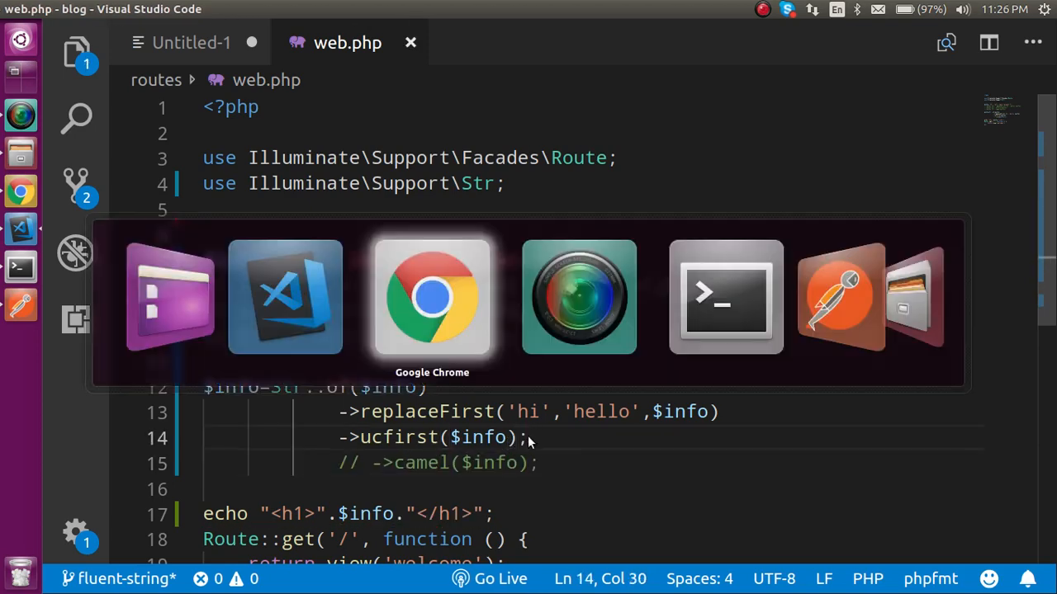
click(432, 297)
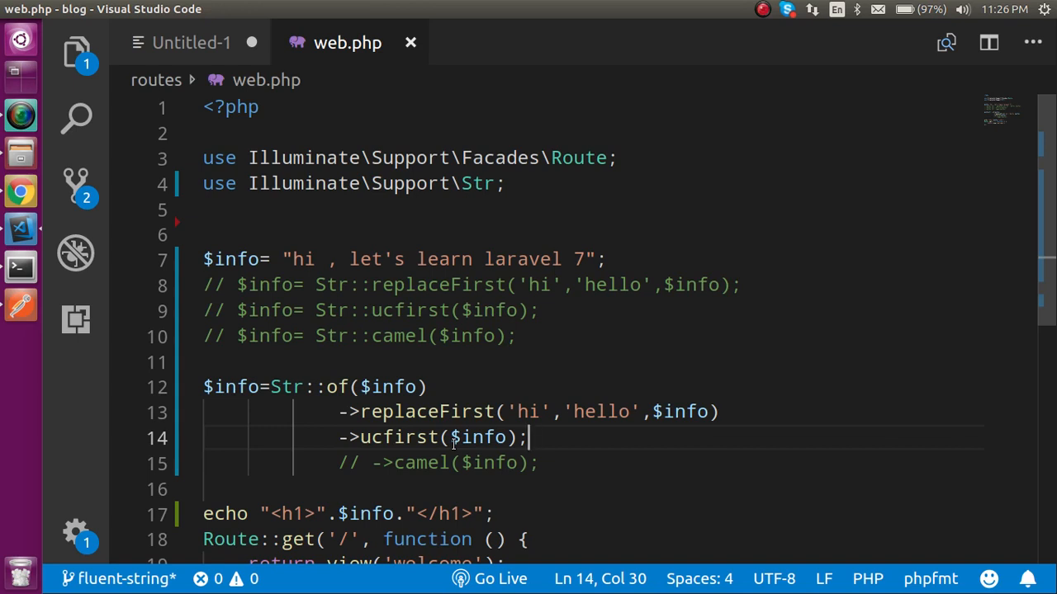
mouse_move(755, 178)
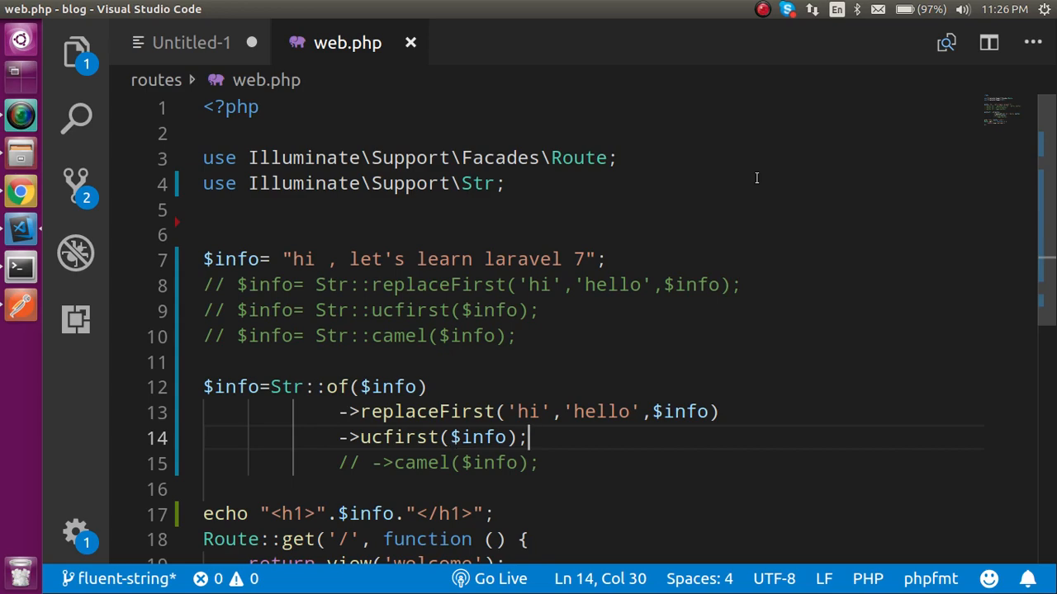
click(762, 9)
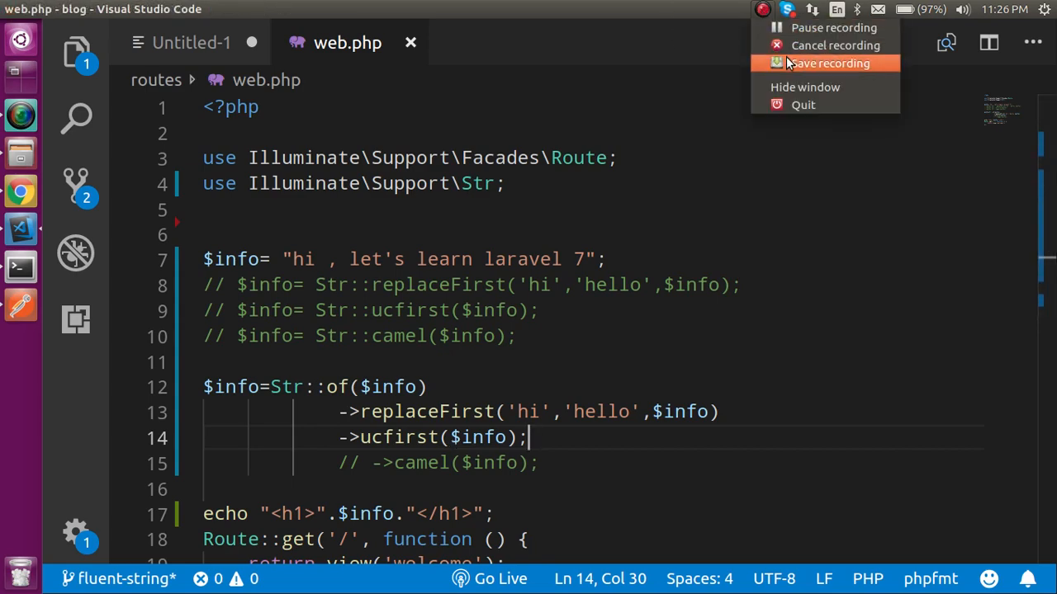